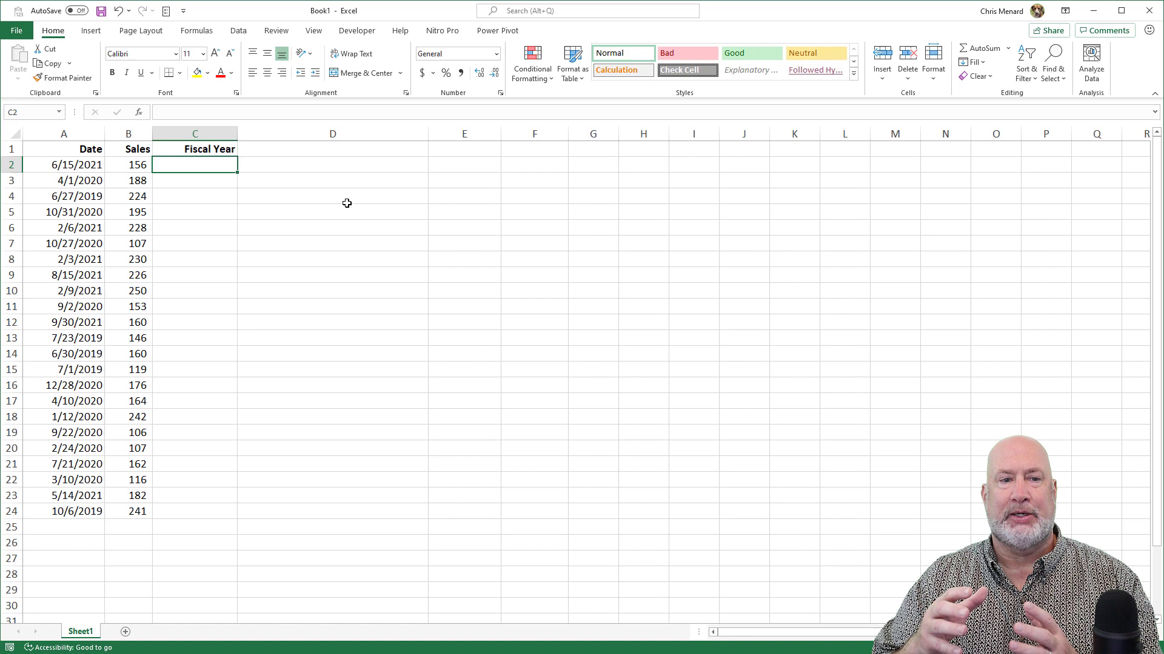
mouse_move(178, 195)
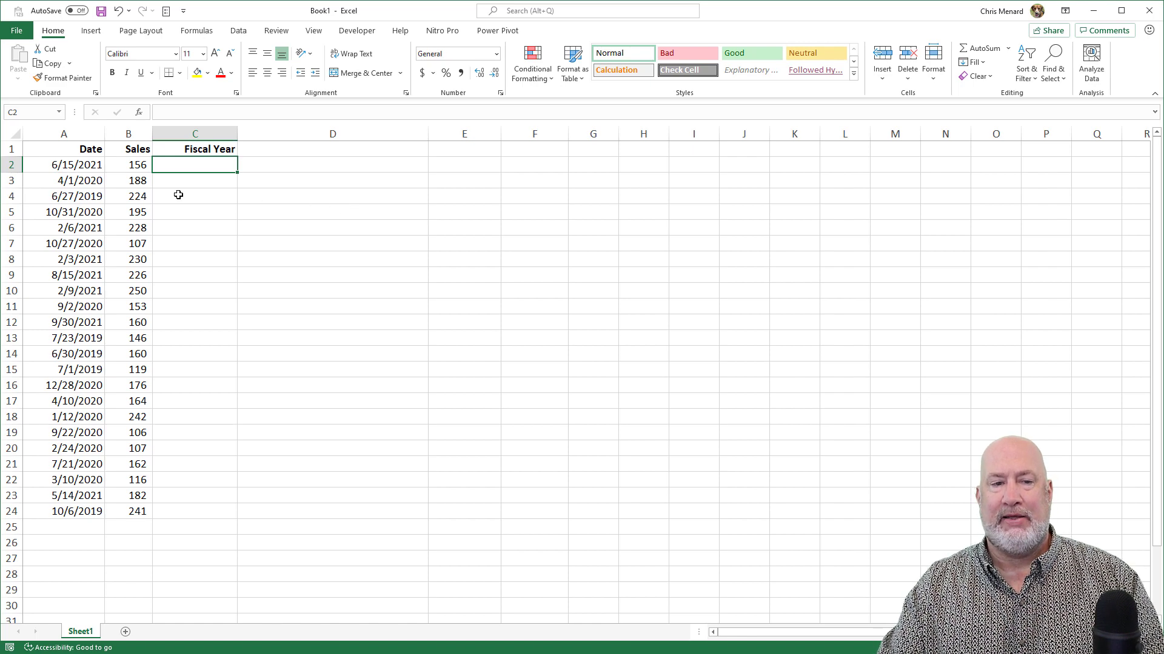
Start a PivotTable from A1:C24, placed on the existing worksheet at cell F9.
click(64, 180)
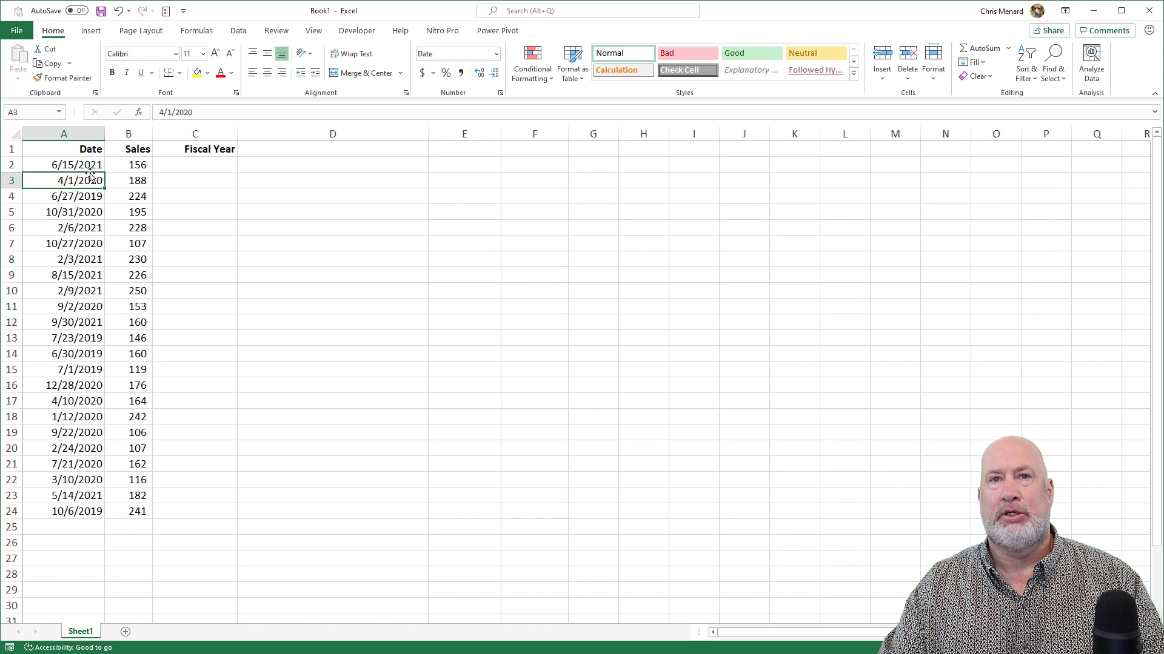
click(64, 164)
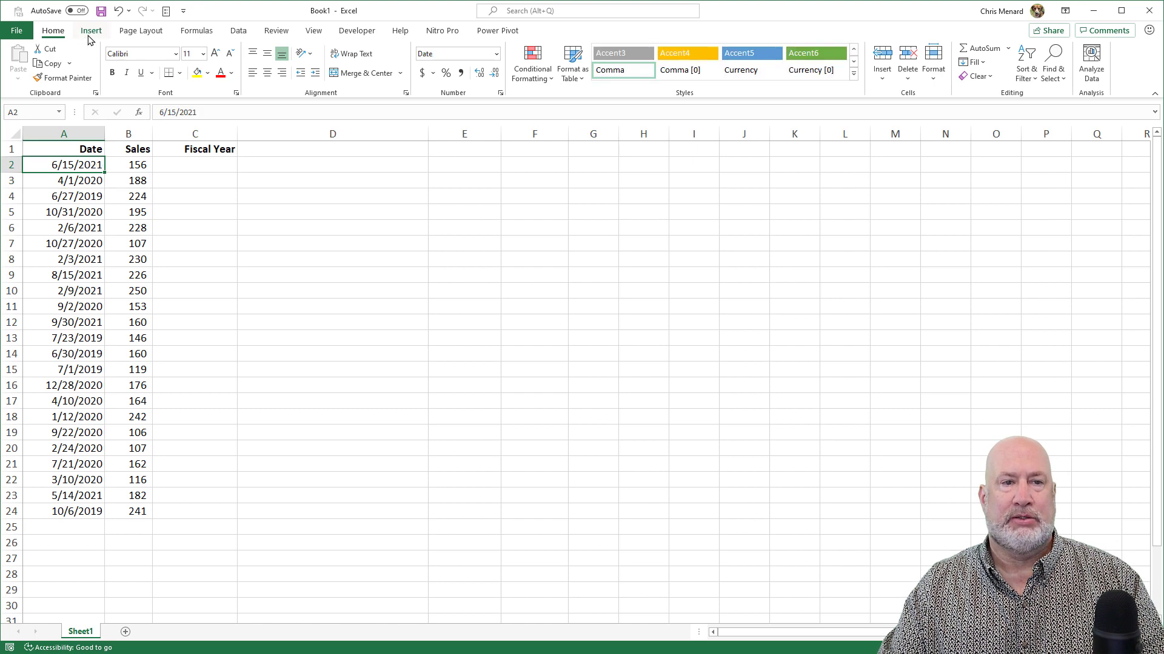
click(90, 30)
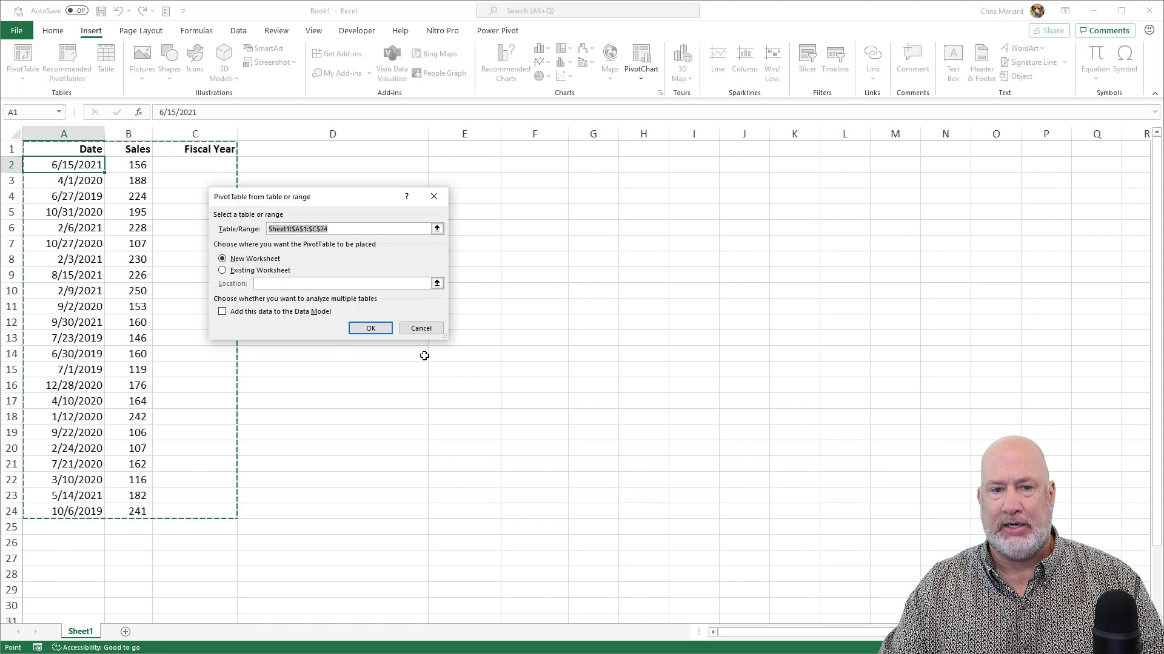
click(223, 270)
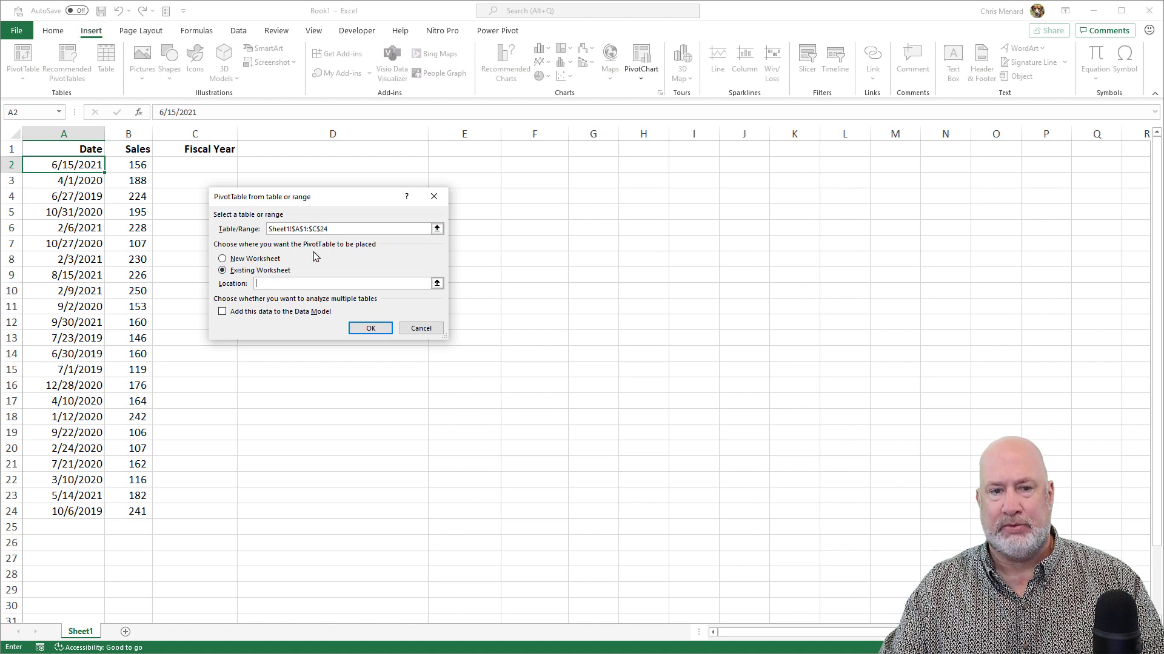
click(534, 272)
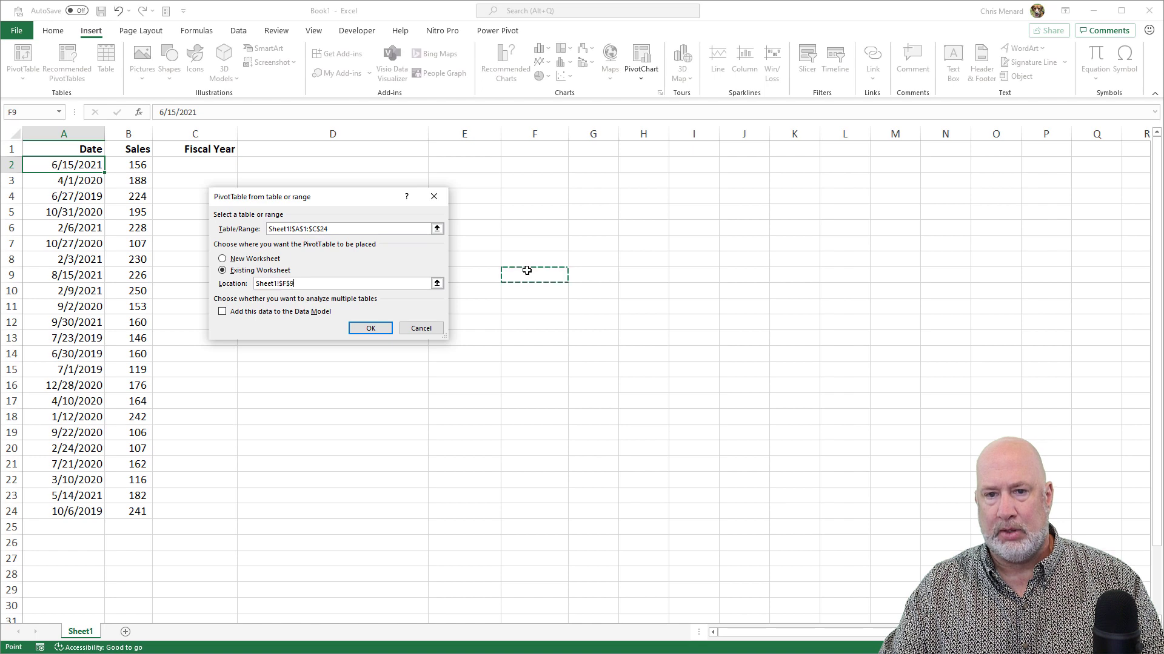
Create a trial pivot table at F9 listing dates by year, then delete it.
click(370, 327)
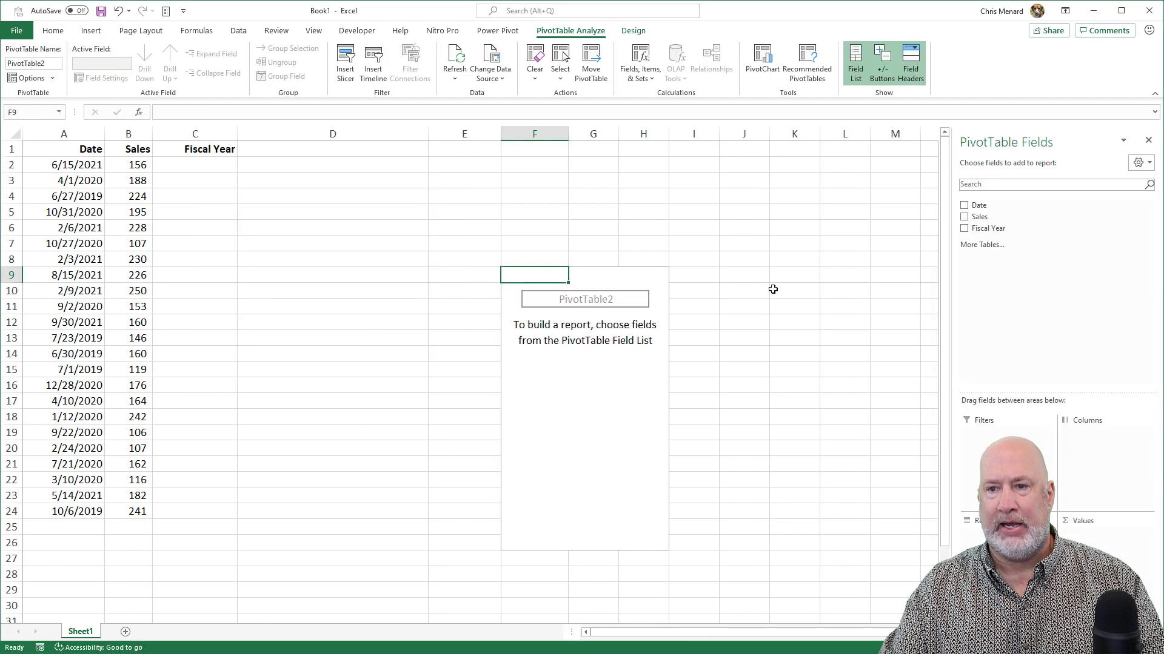
mouse_move(980, 206)
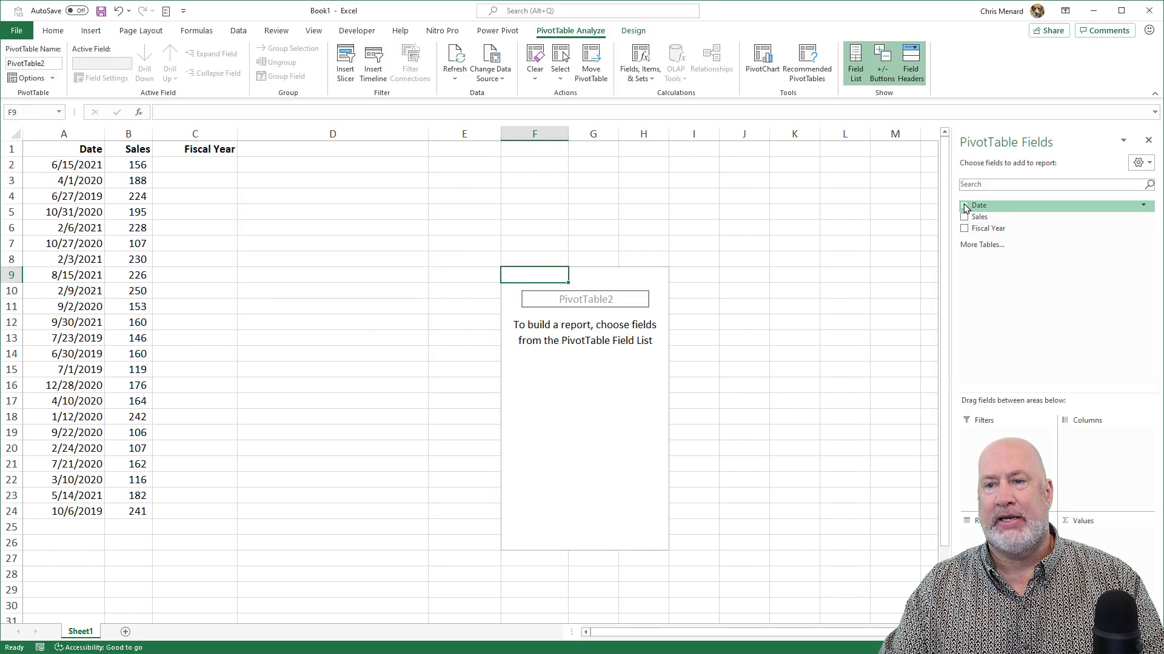
click(965, 206)
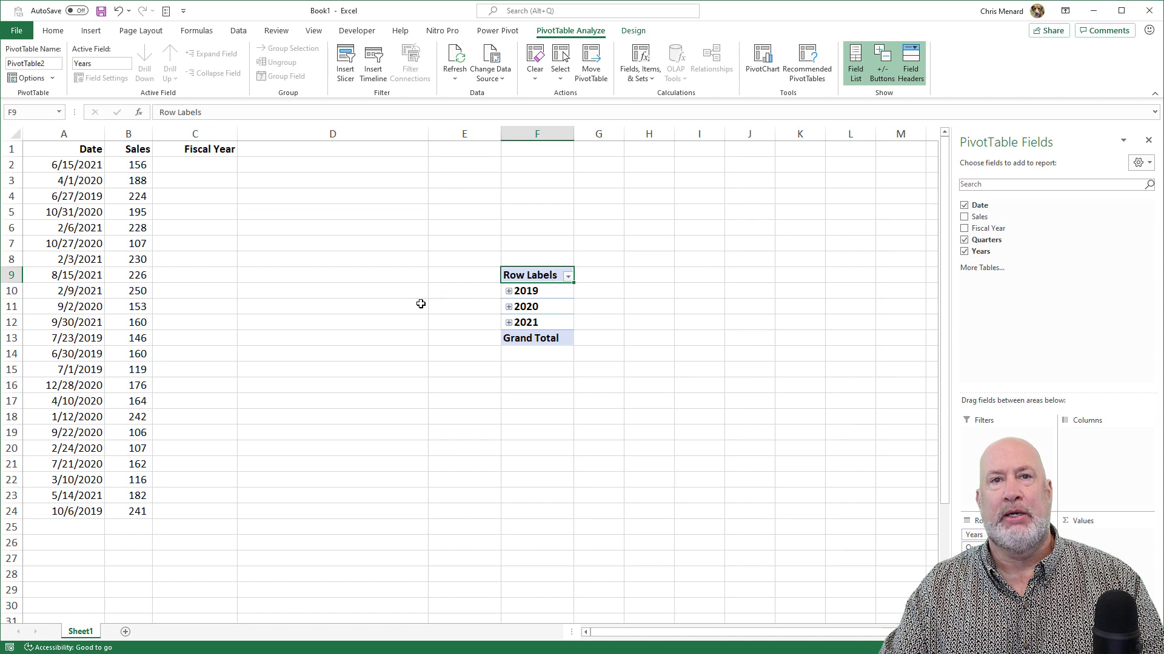
mouse_move(191, 300)
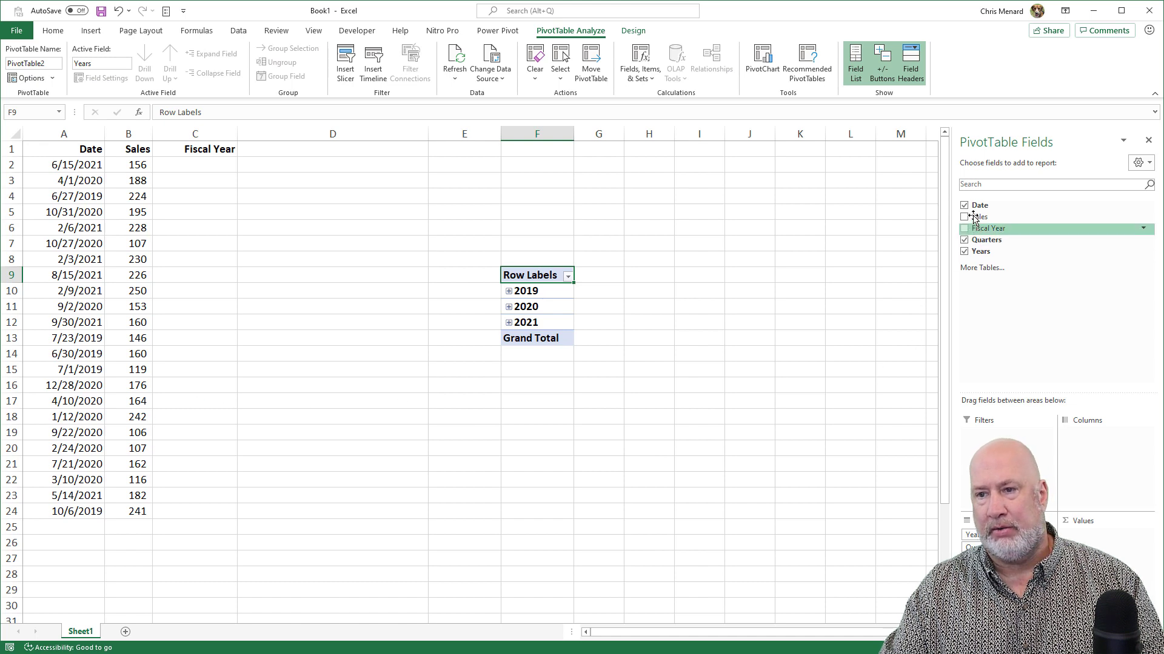
click(965, 216)
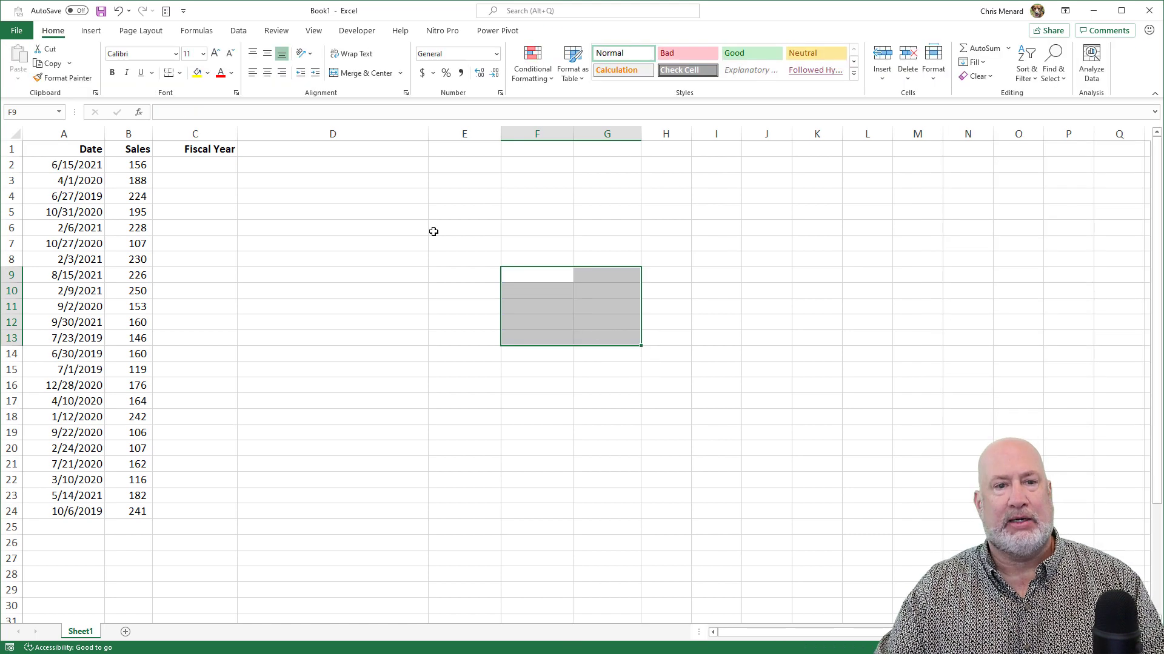
click(195, 148)
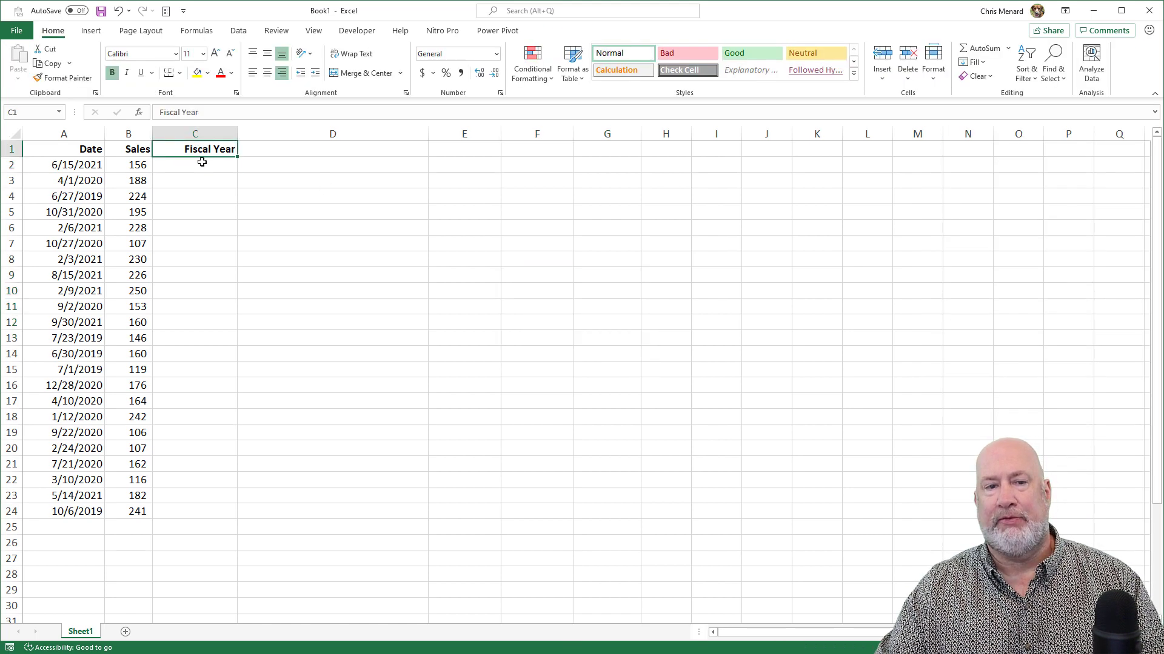
click(195, 164)
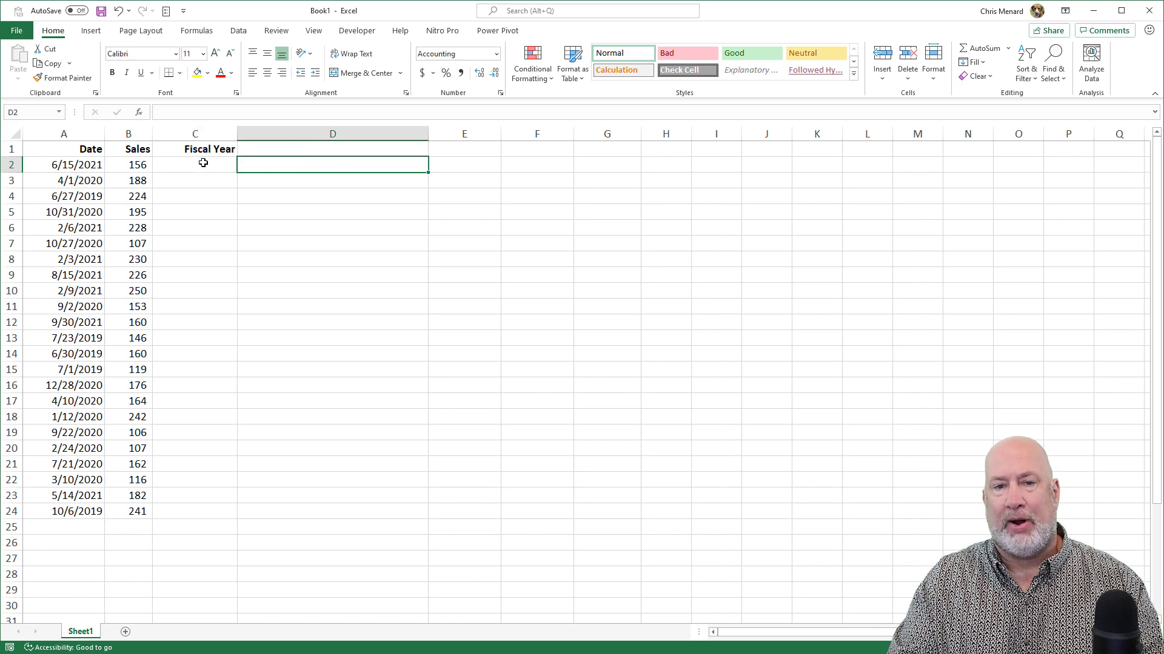
click(463, 164)
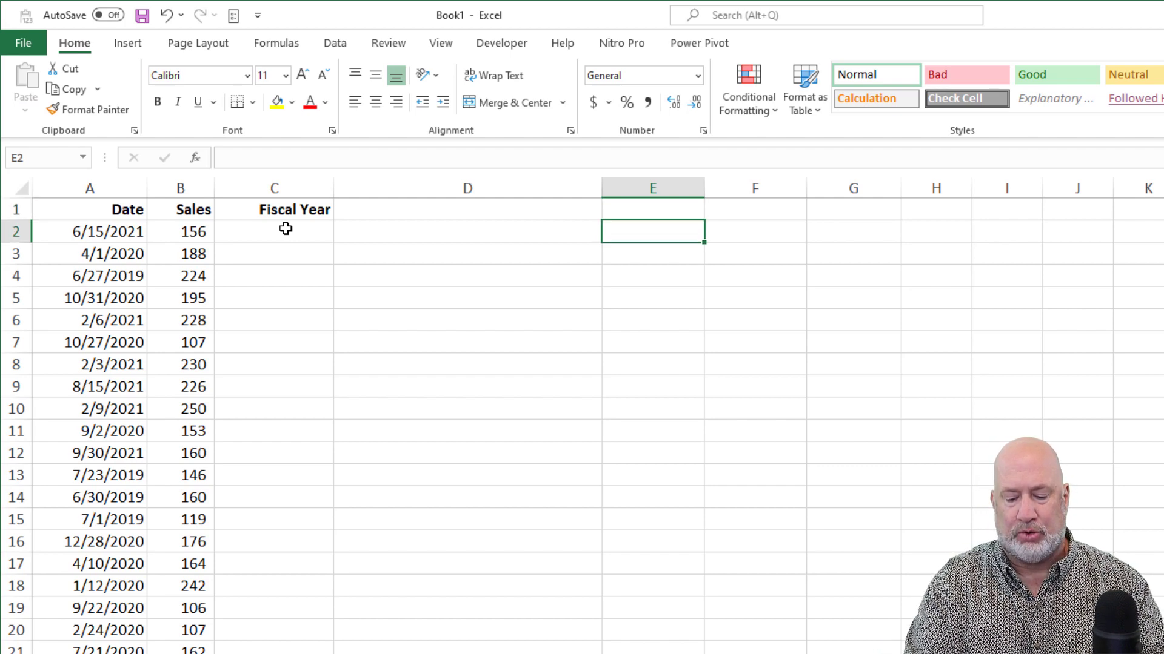
Enter =YEAR(A2) in E2 and =MONTH(A2) in F2, with FORMULATEXT captions in E3:F3.
text(=YEAR()
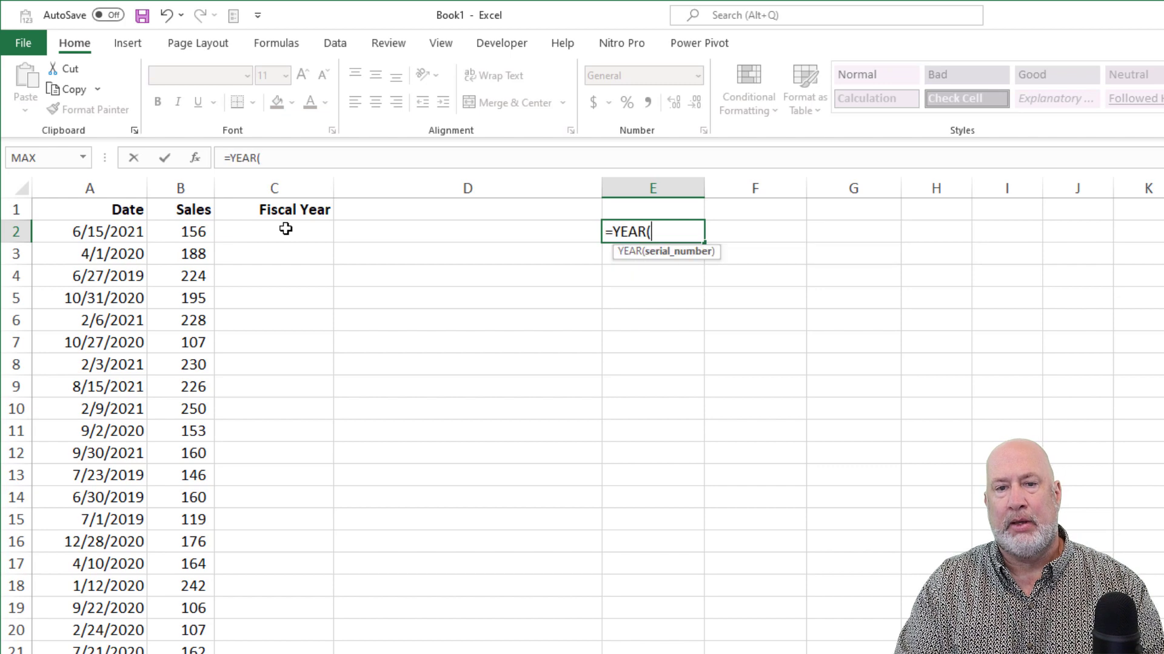
click(89, 231)
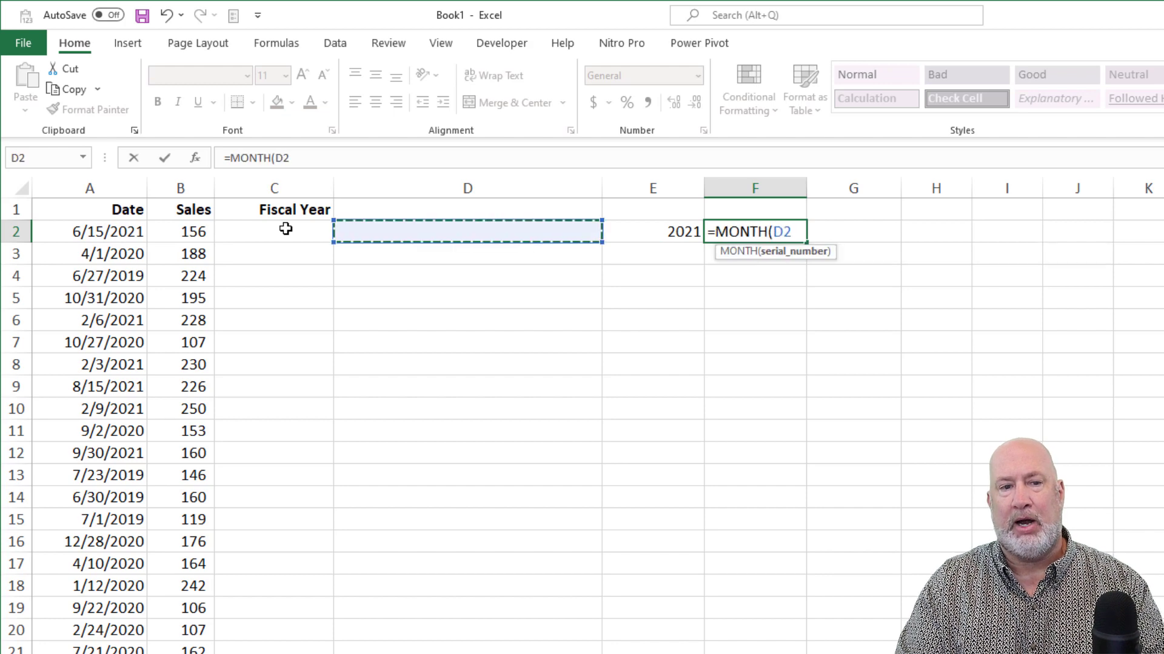
click(89, 232)
text(=)
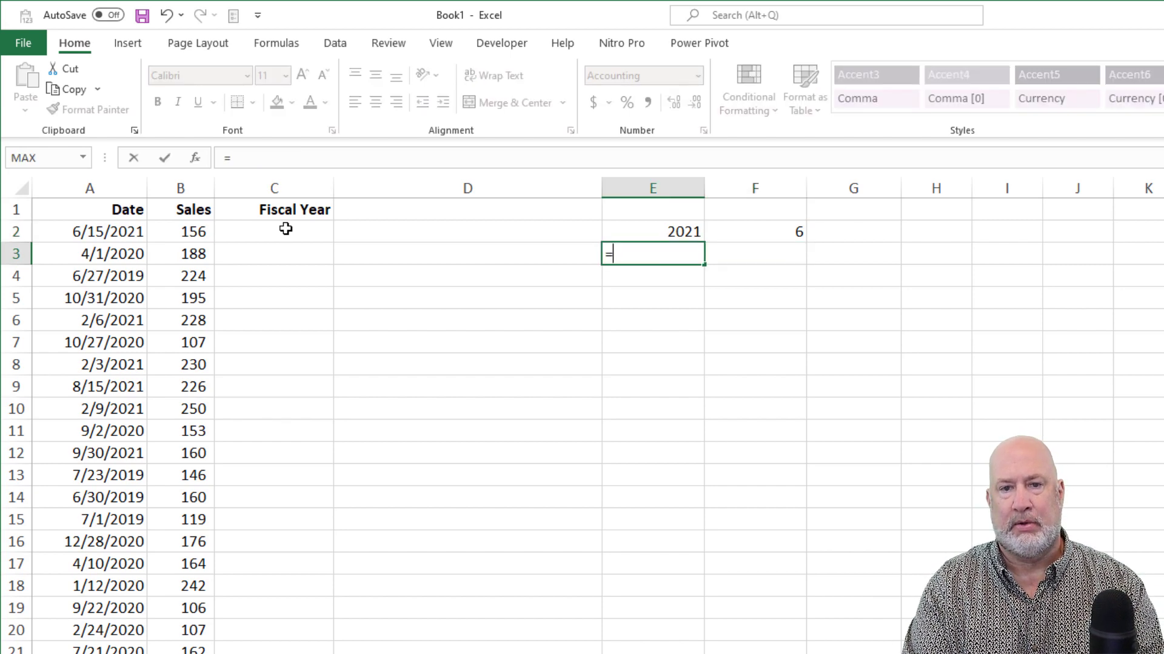
text(form)
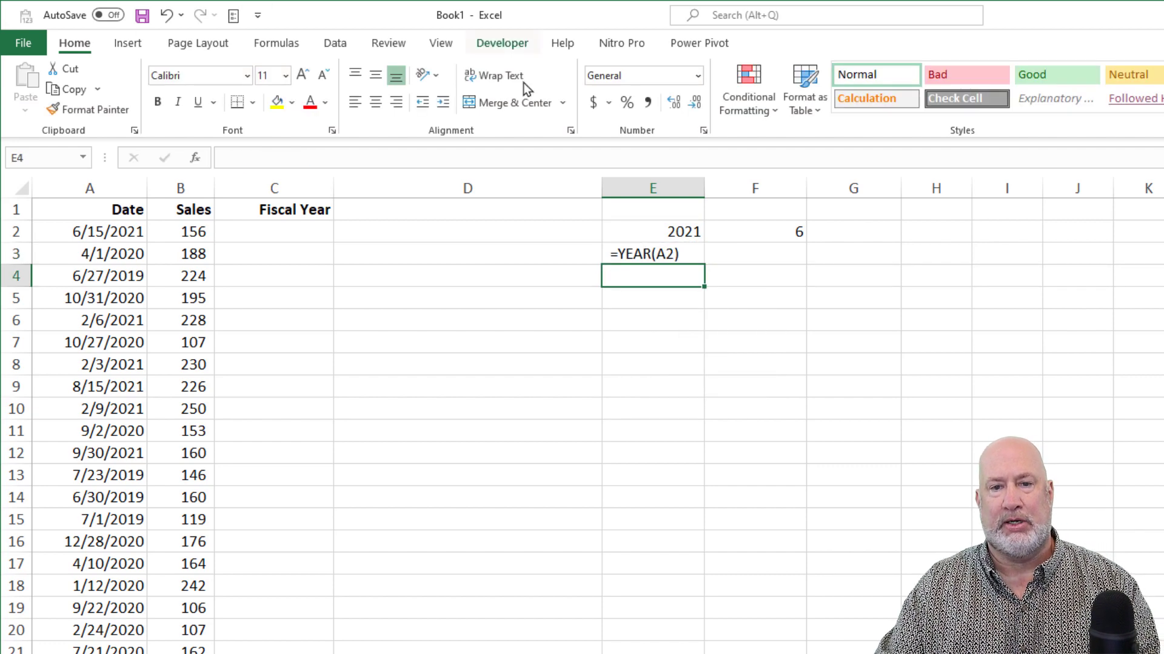
click(652, 253)
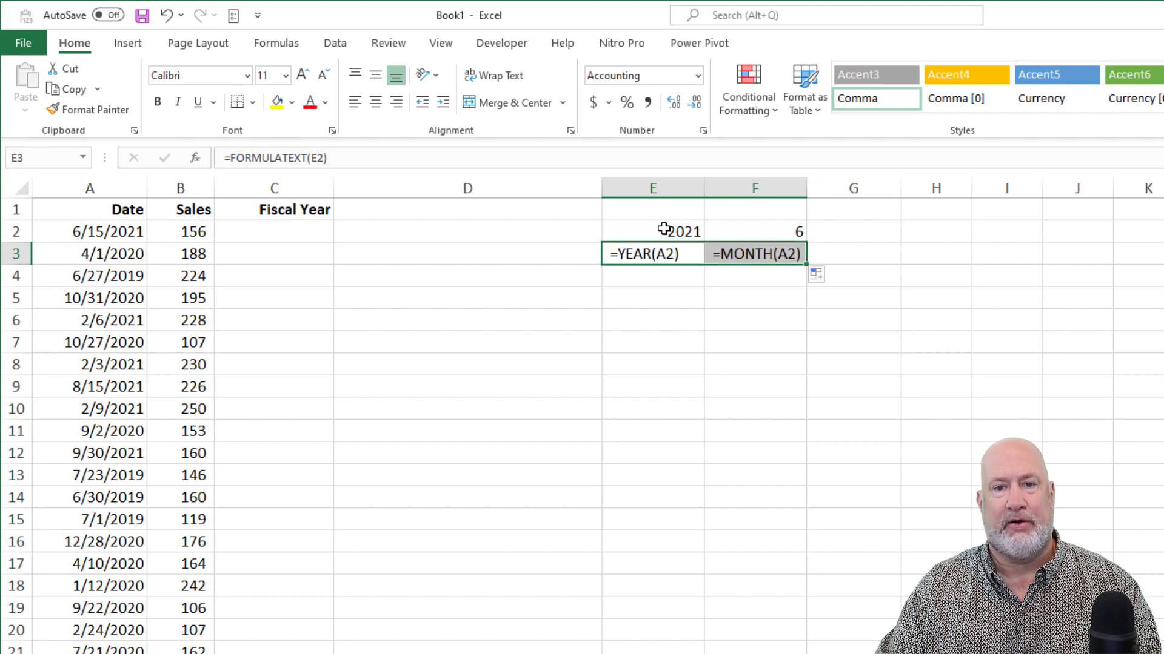
click(274, 231)
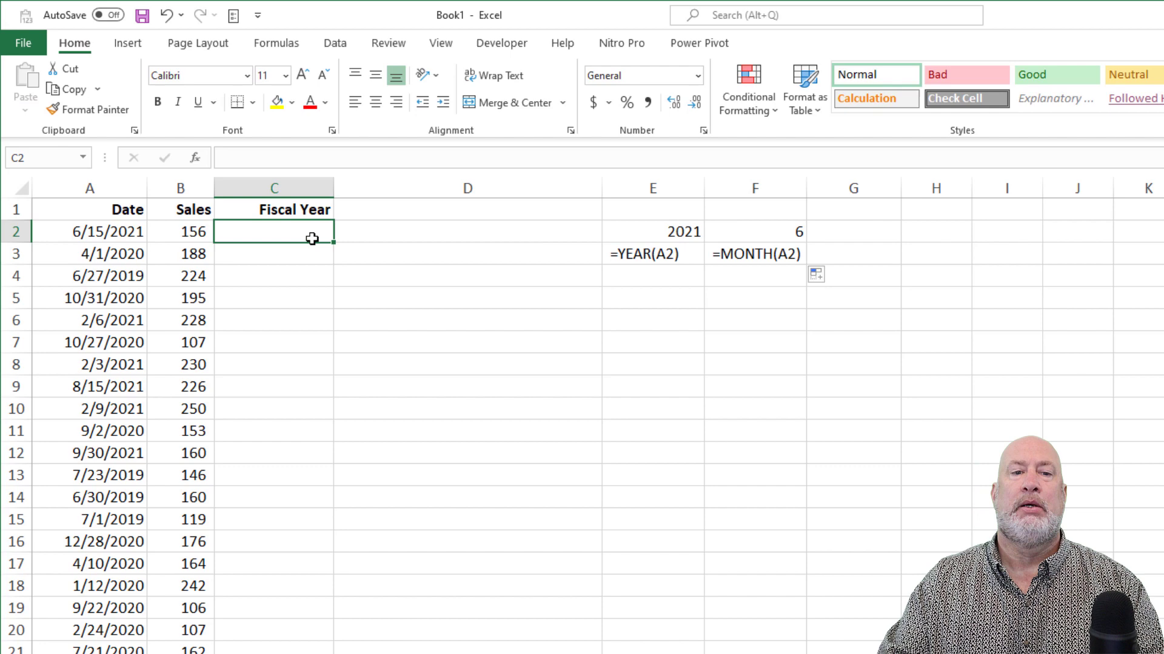
Enter =YEAR(A2)+(MONTH(A2)>=7) in C2 as the fiscal year formula.
text(=)
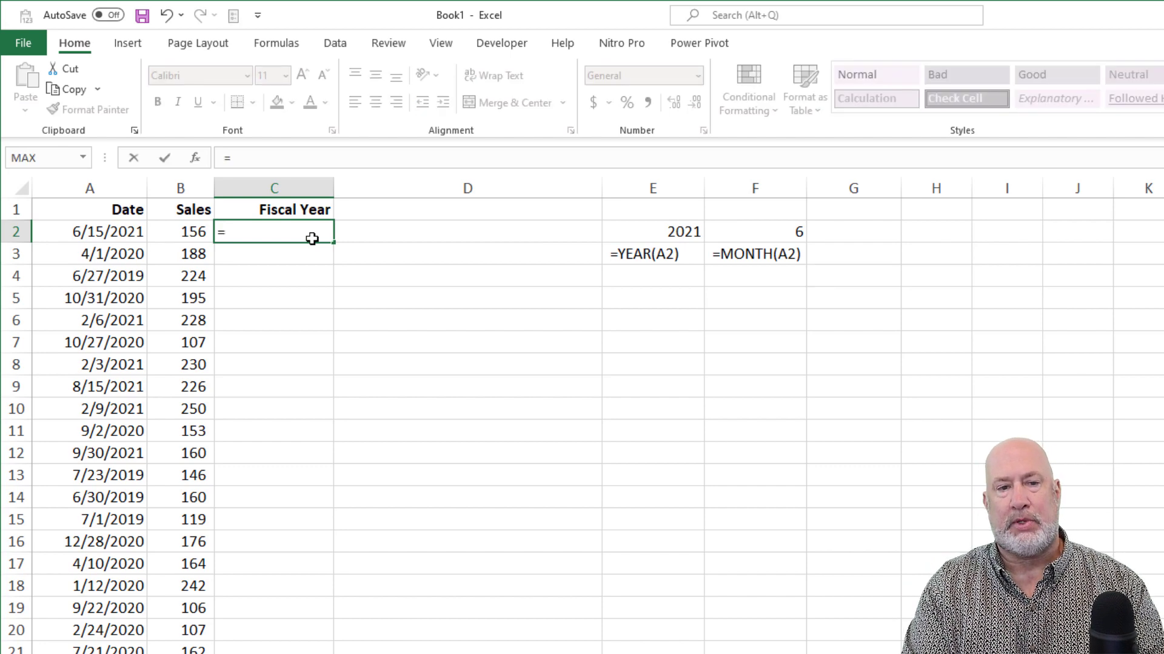
text(year)
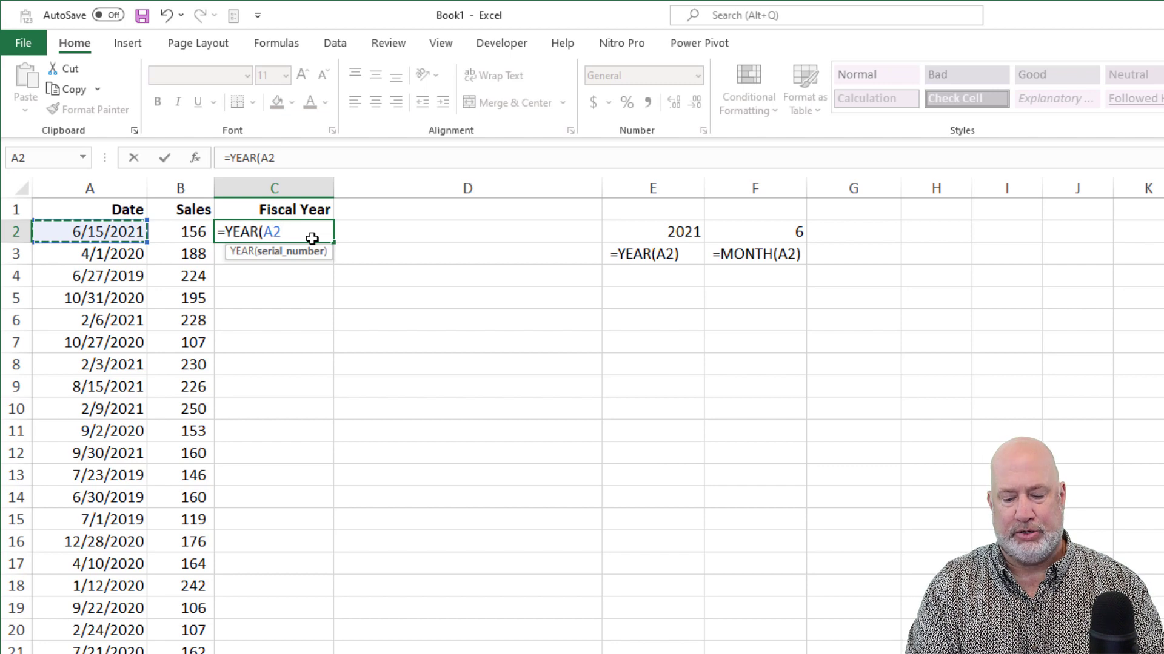
text())
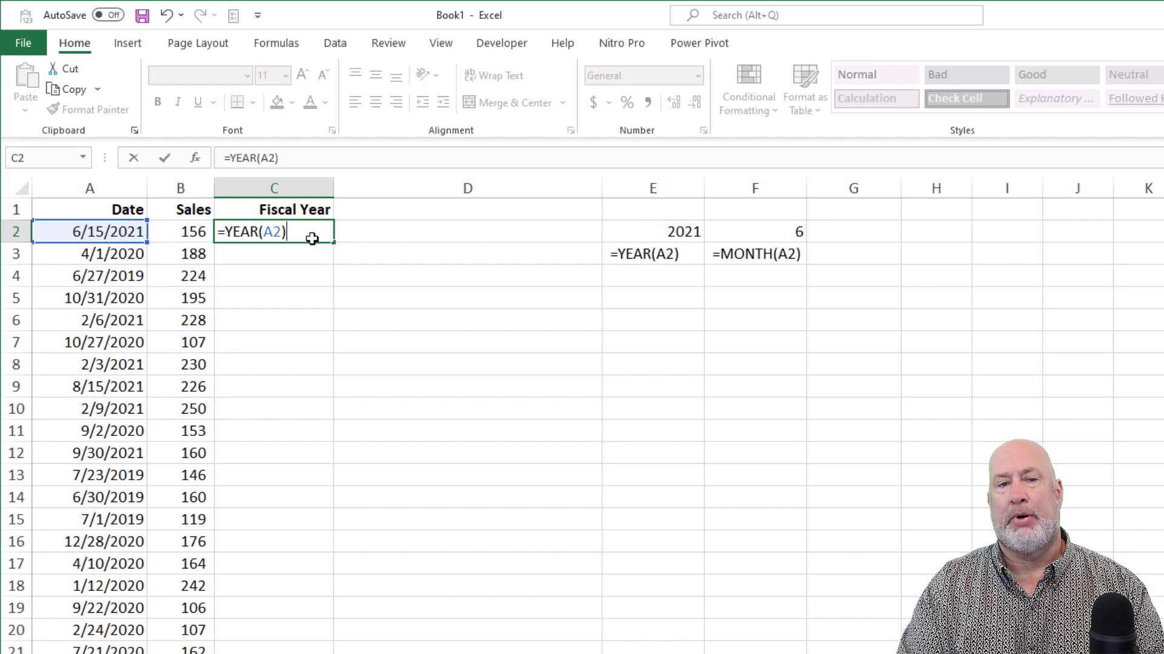
text(+)
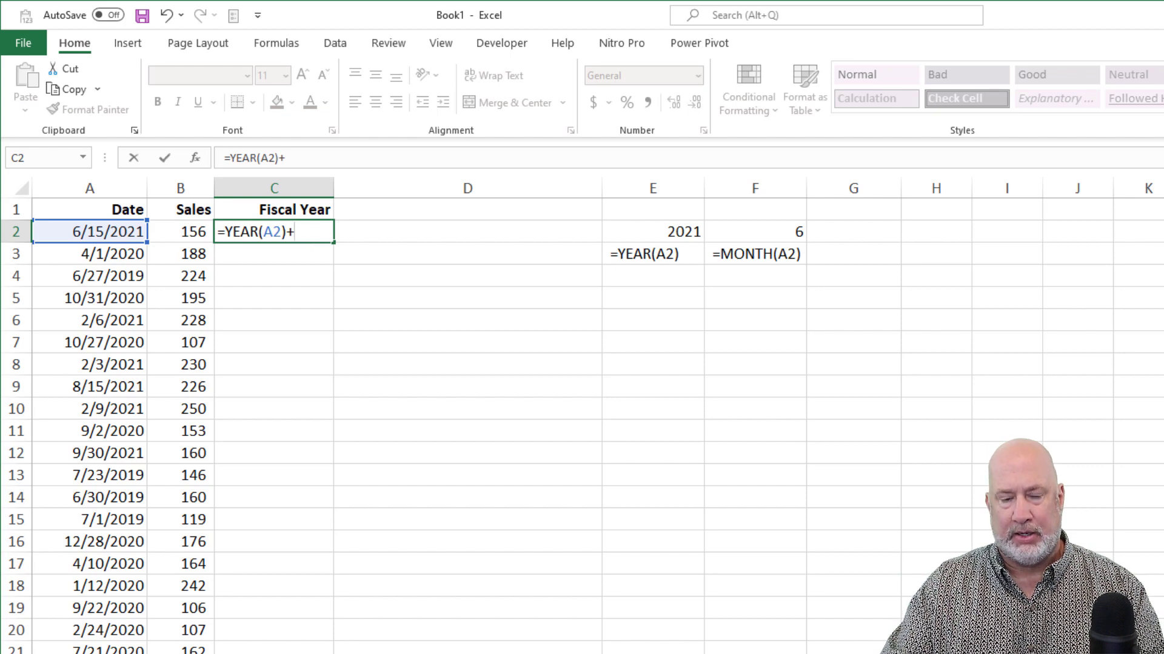
text((month()
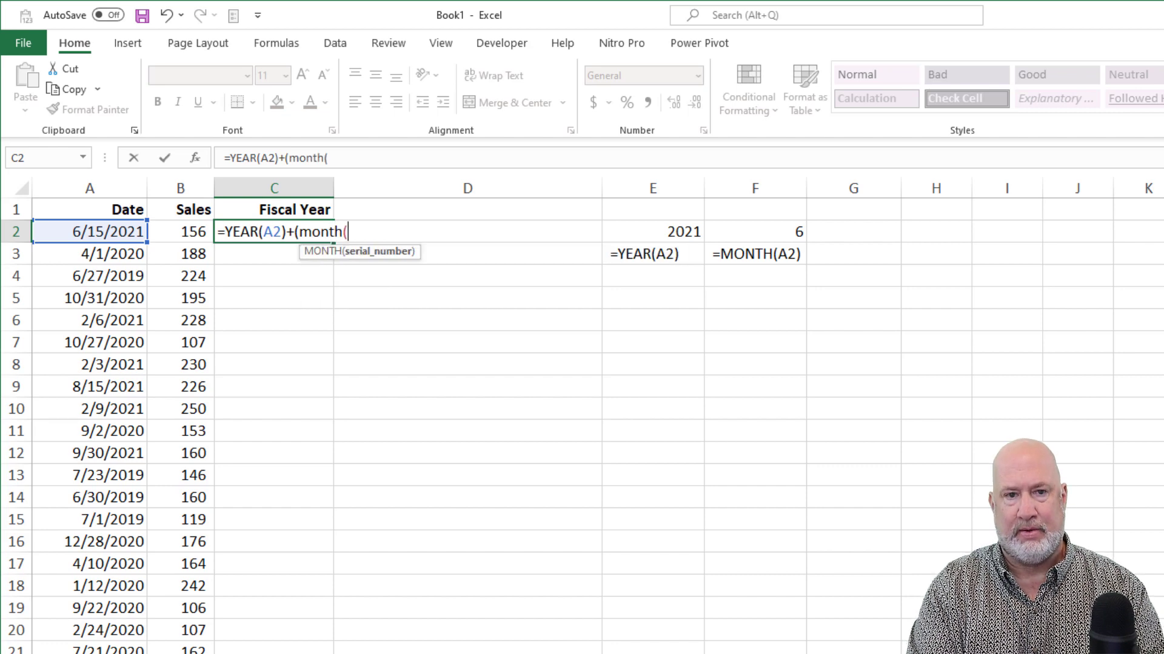
text(a2))
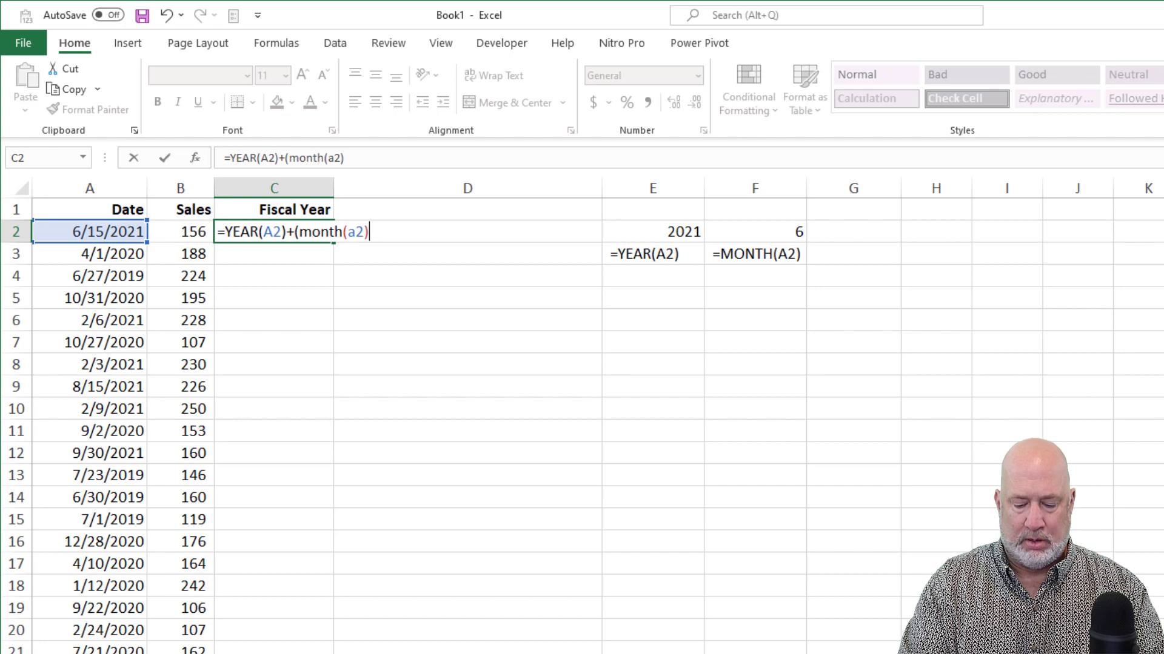
text(>=)
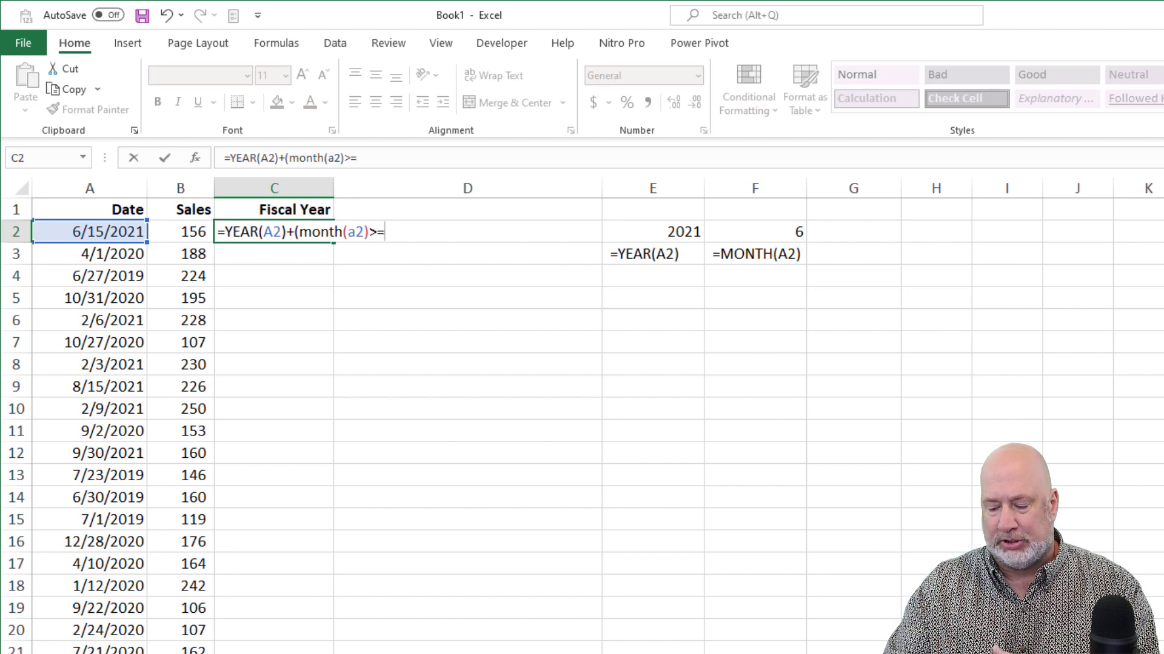
text(7)
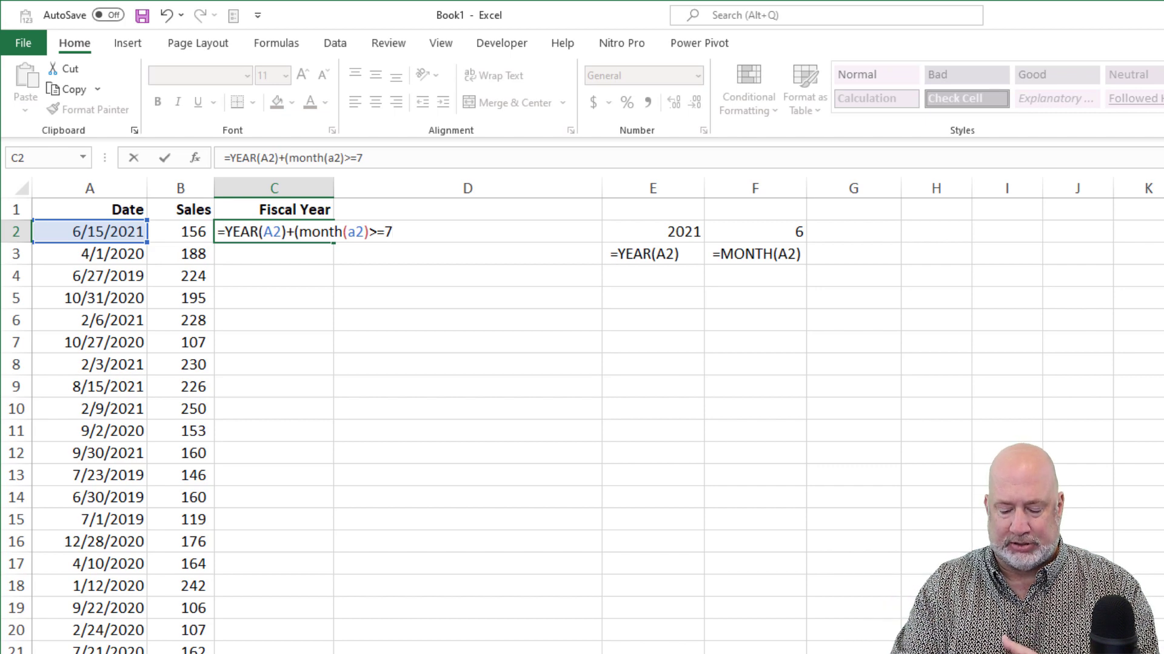
text())
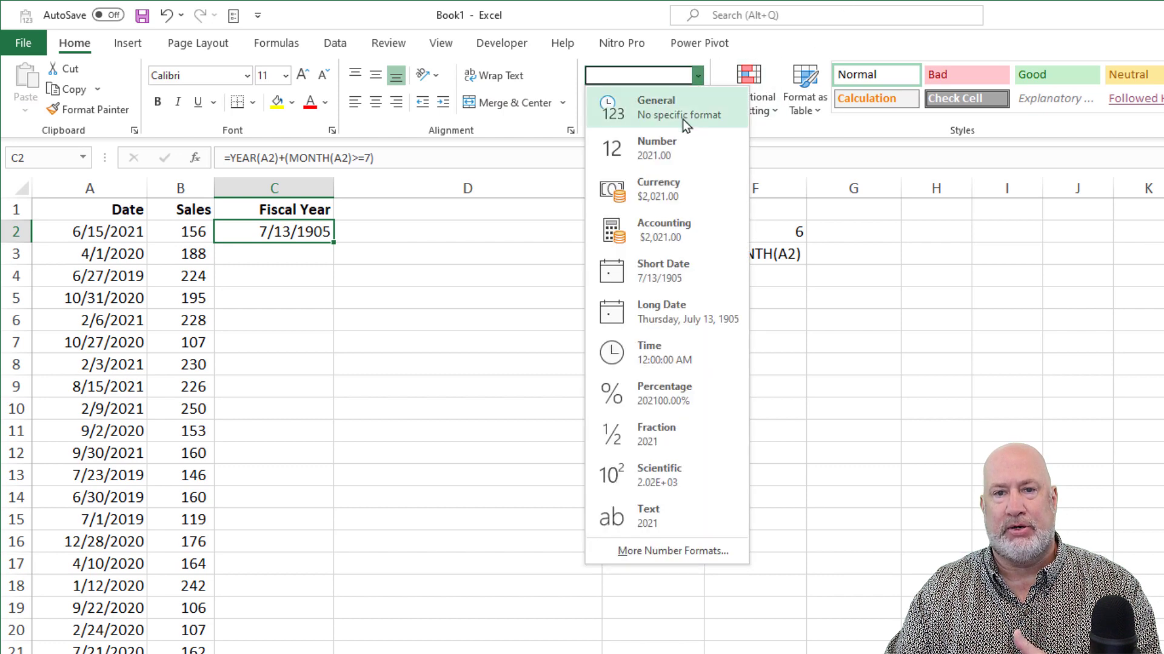
mouse_move(671, 123)
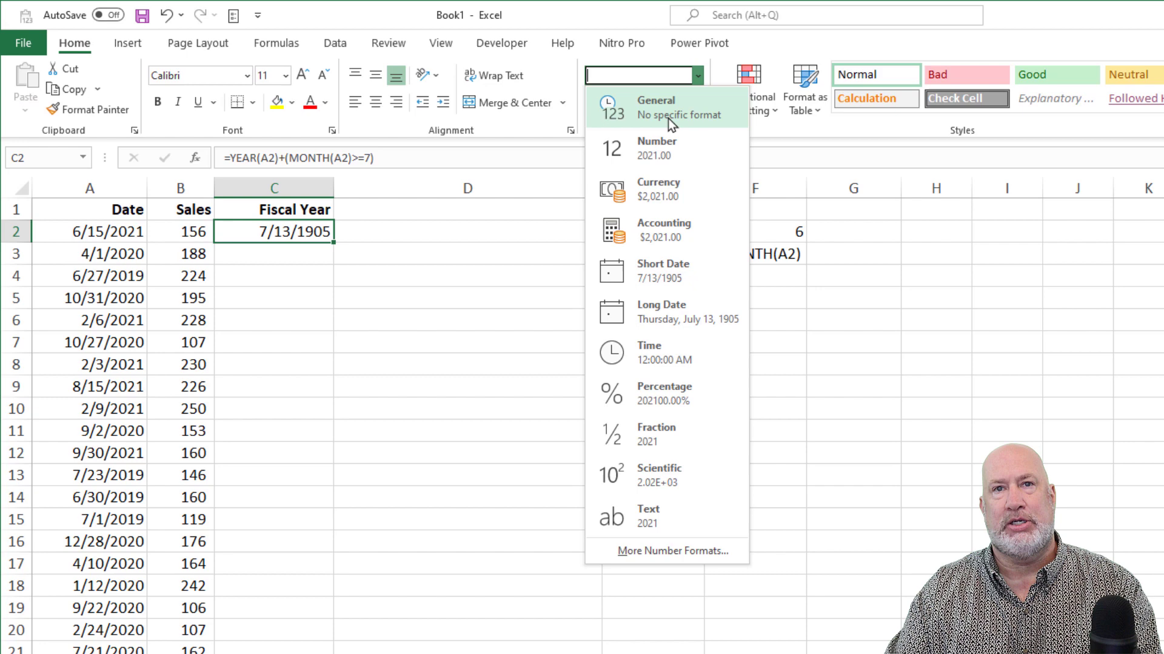
Set C2's number format to General so it shows 2021.
click(655, 107)
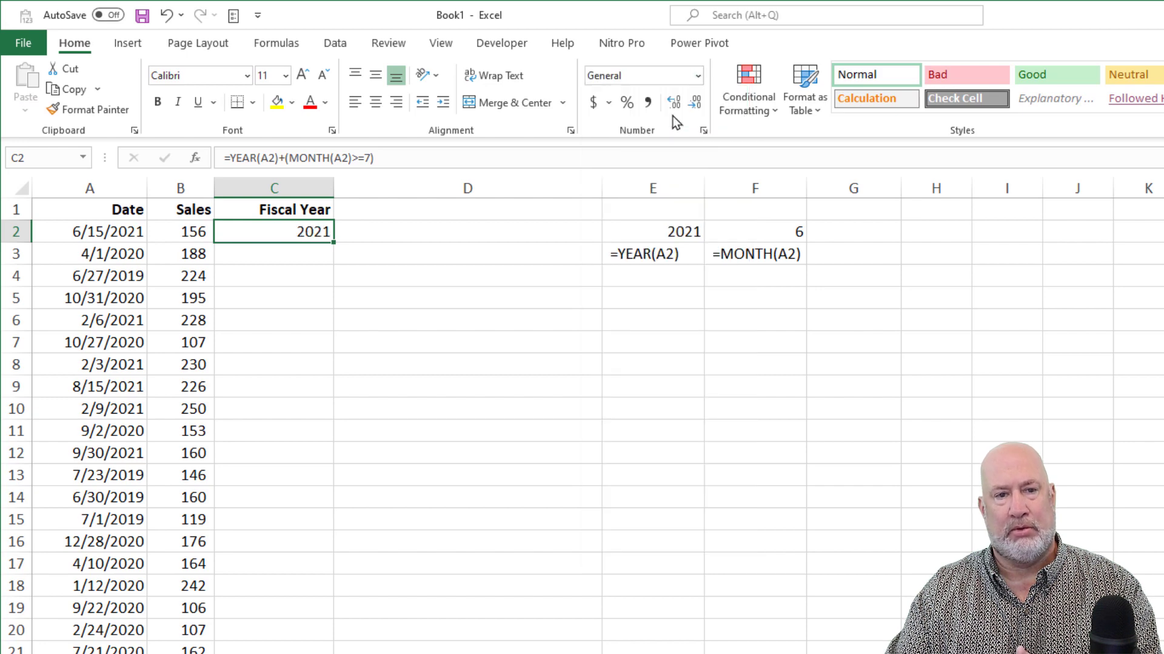
click(90, 231)
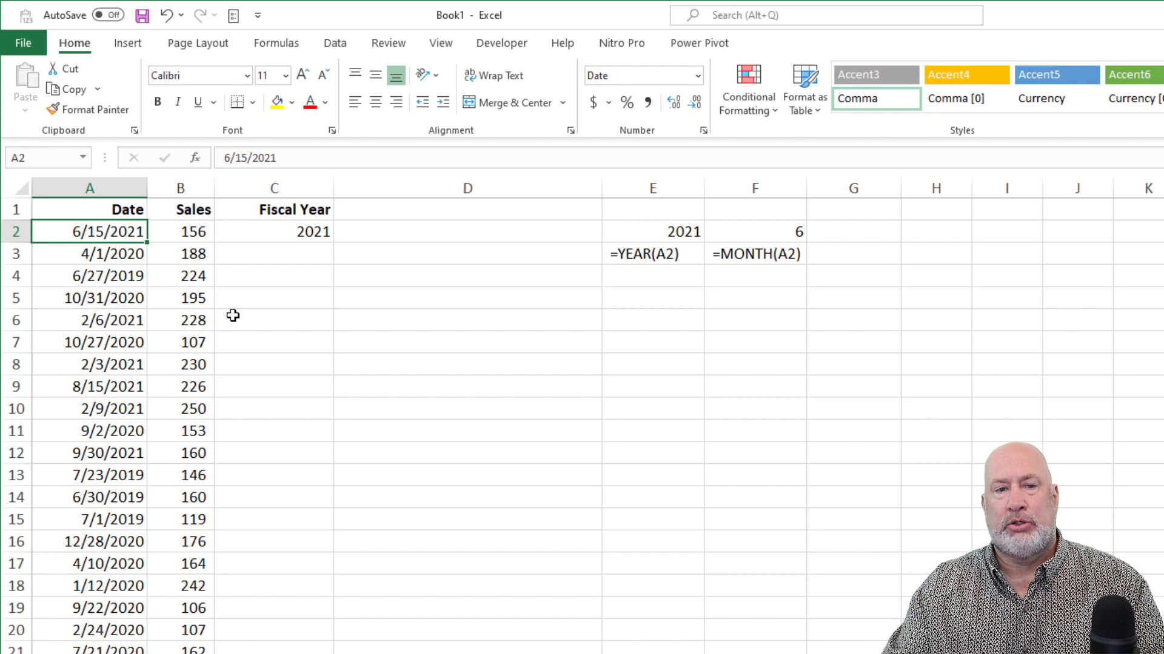
click(273, 231)
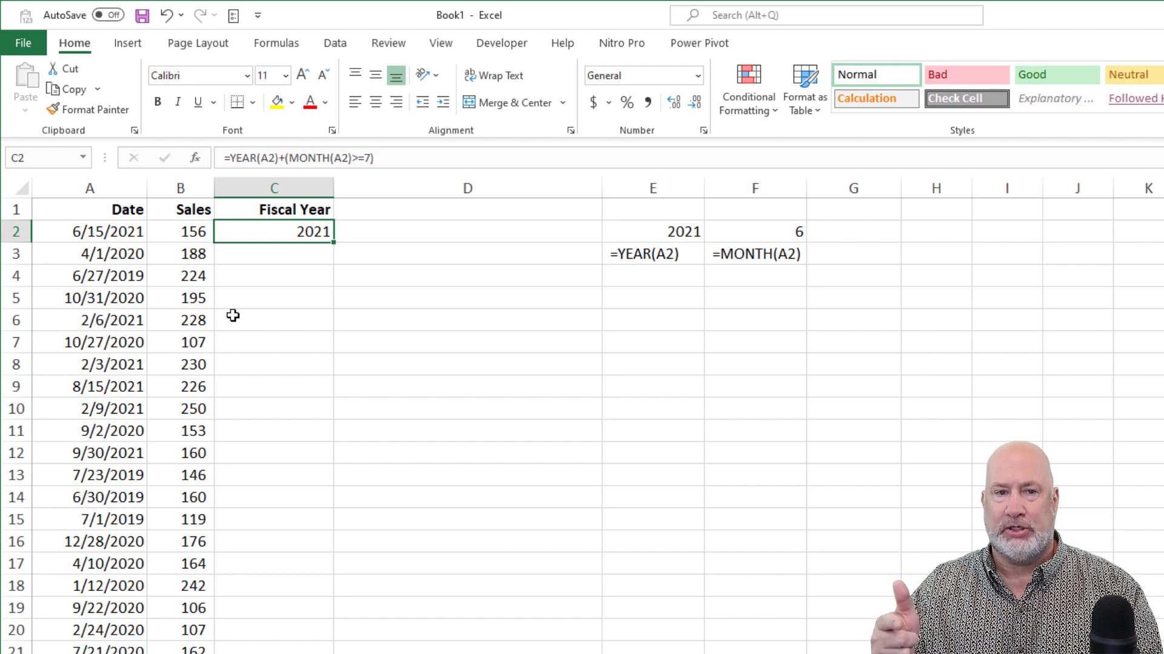
Test the formula with 7/1/2021 in A2, then fill it down to row 24.
click(89, 232)
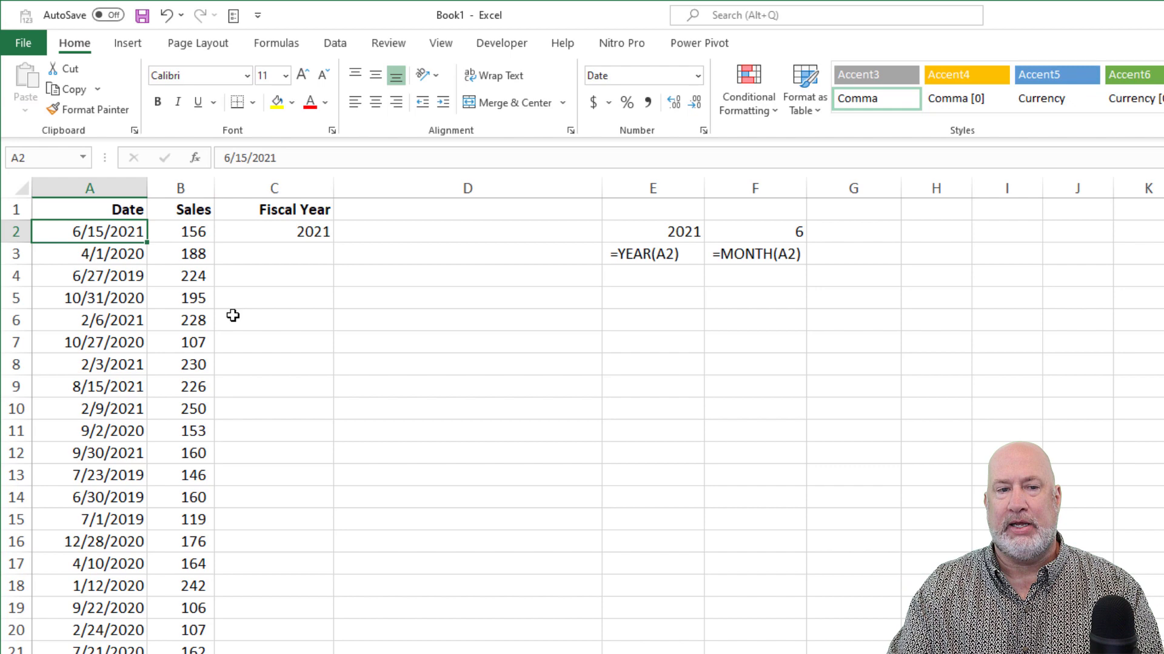
text(7/1/)
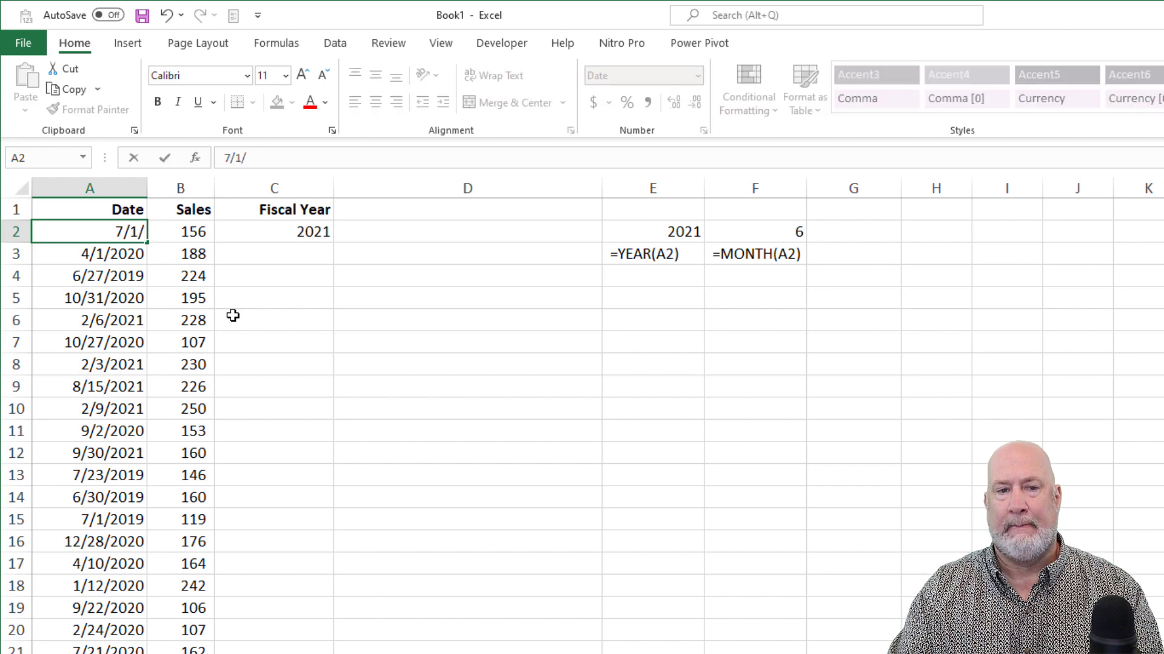
text(2021)
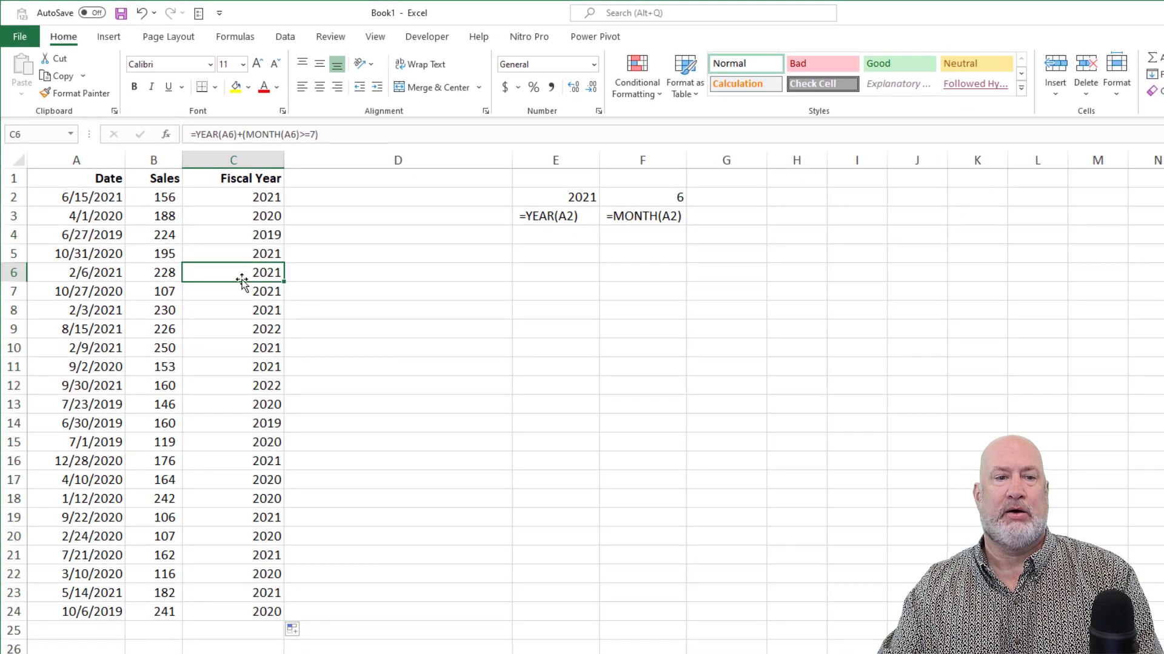
mouse_move(100, 385)
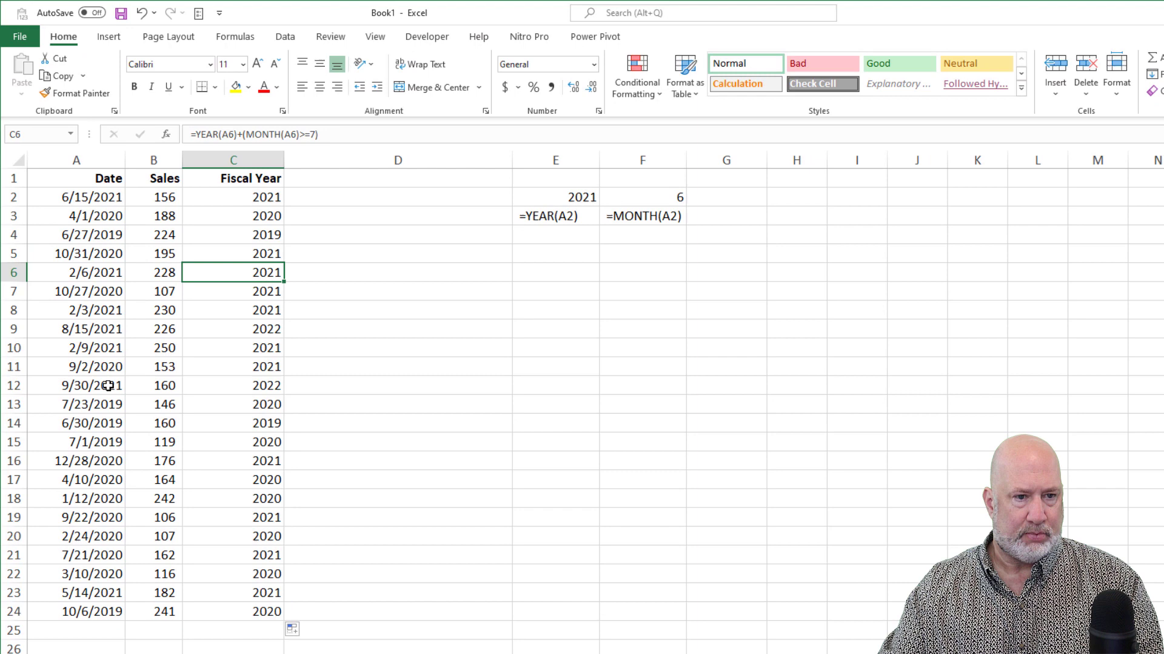
click(76, 405)
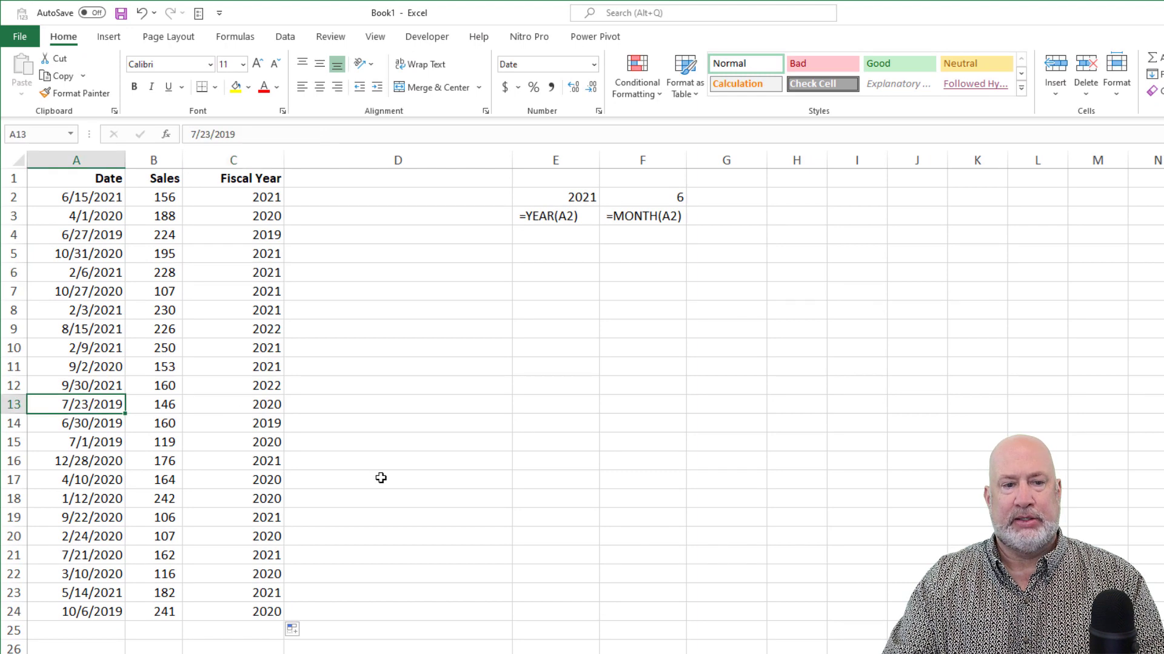
click(233, 404)
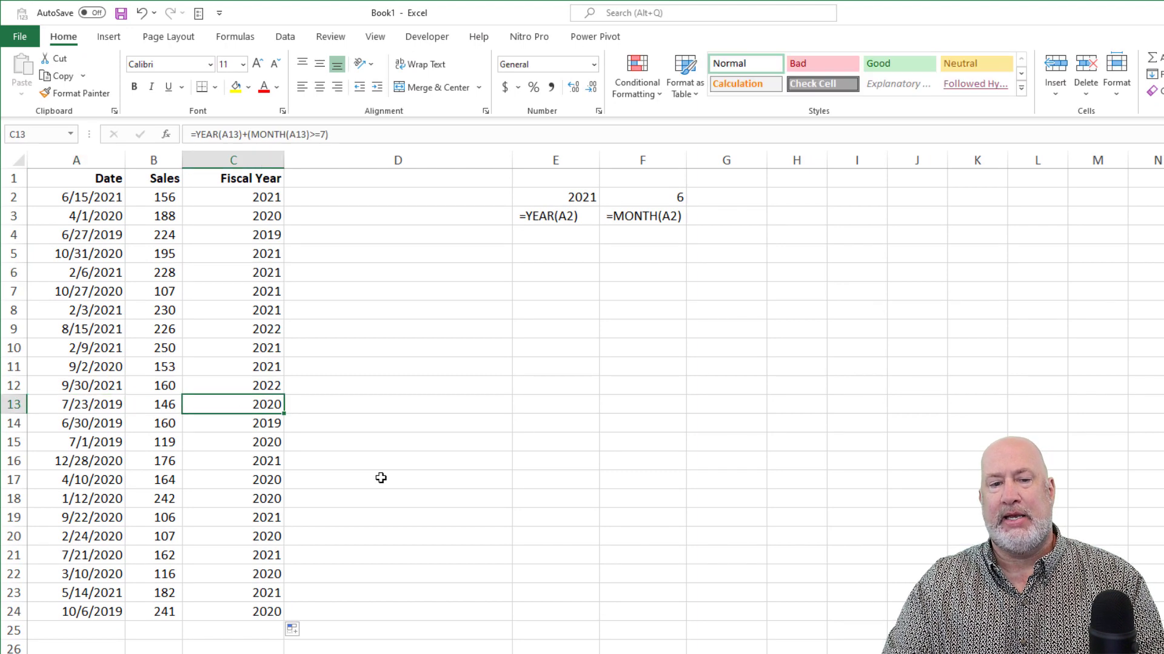
click(76, 423)
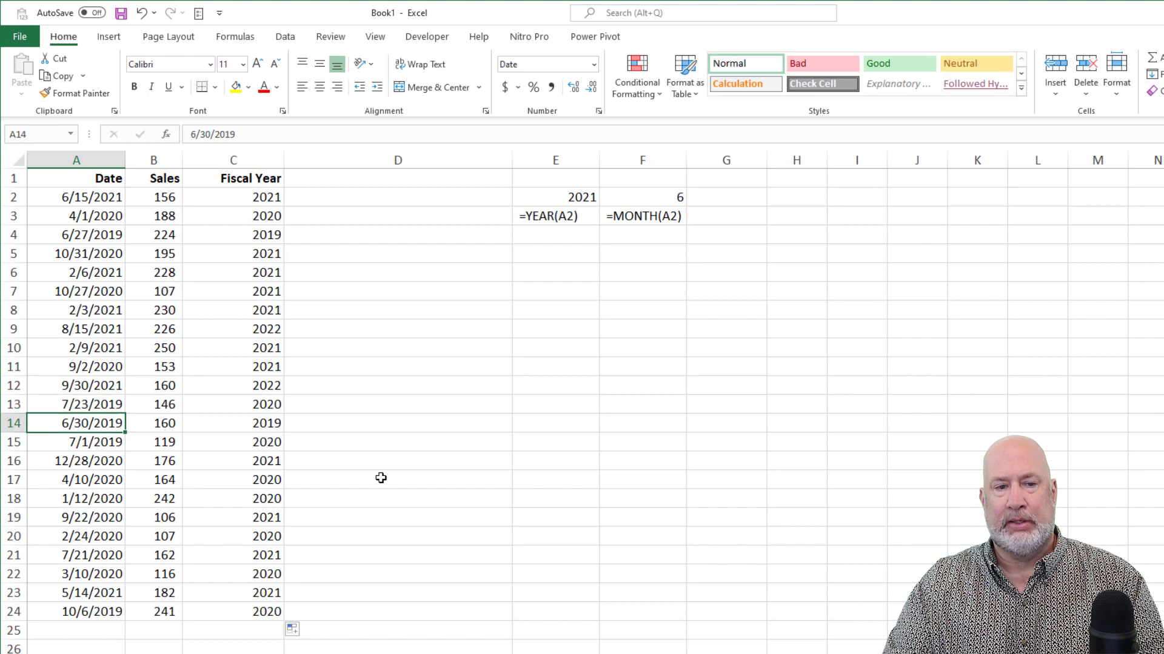
click(233, 423)
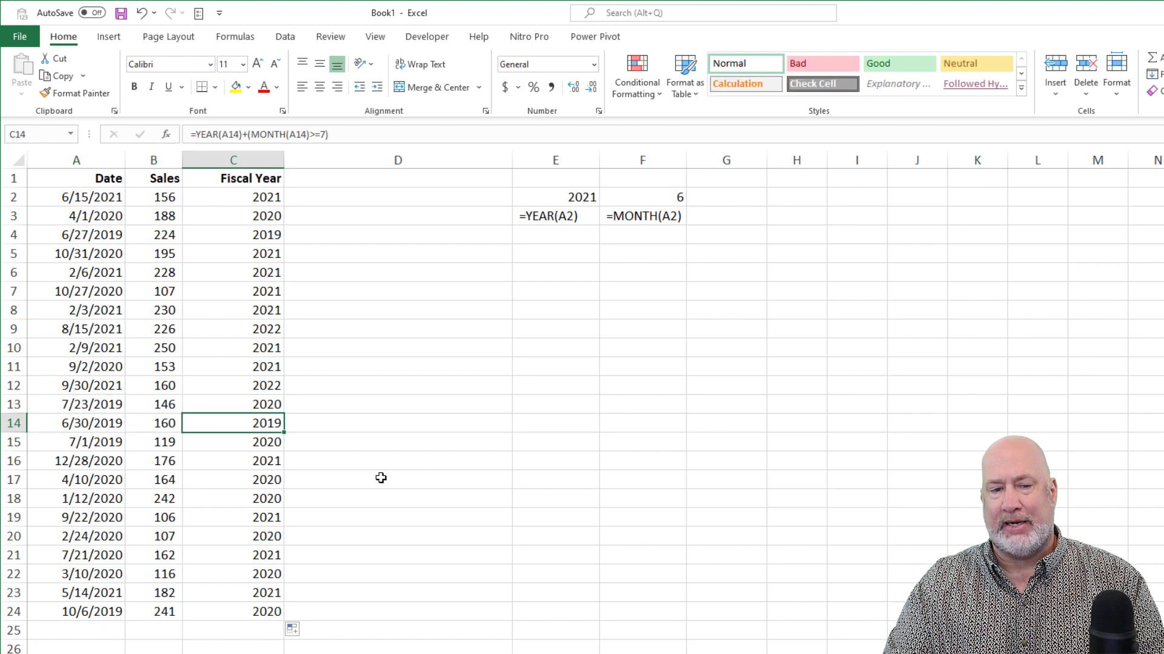
click(154, 441)
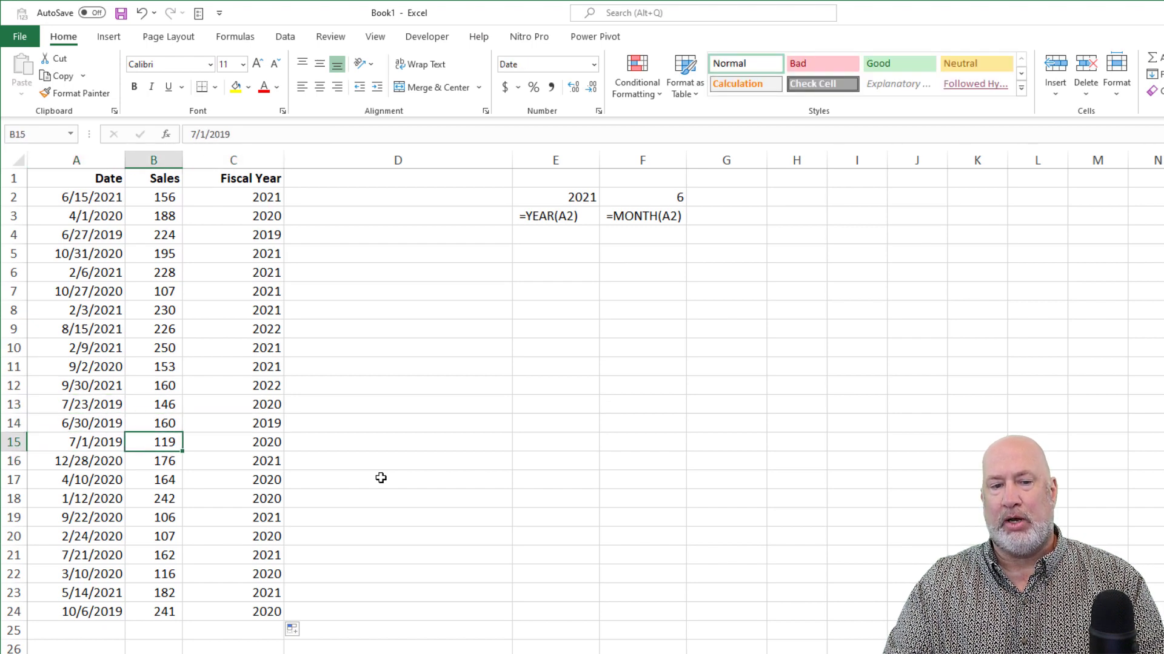
click(207, 393)
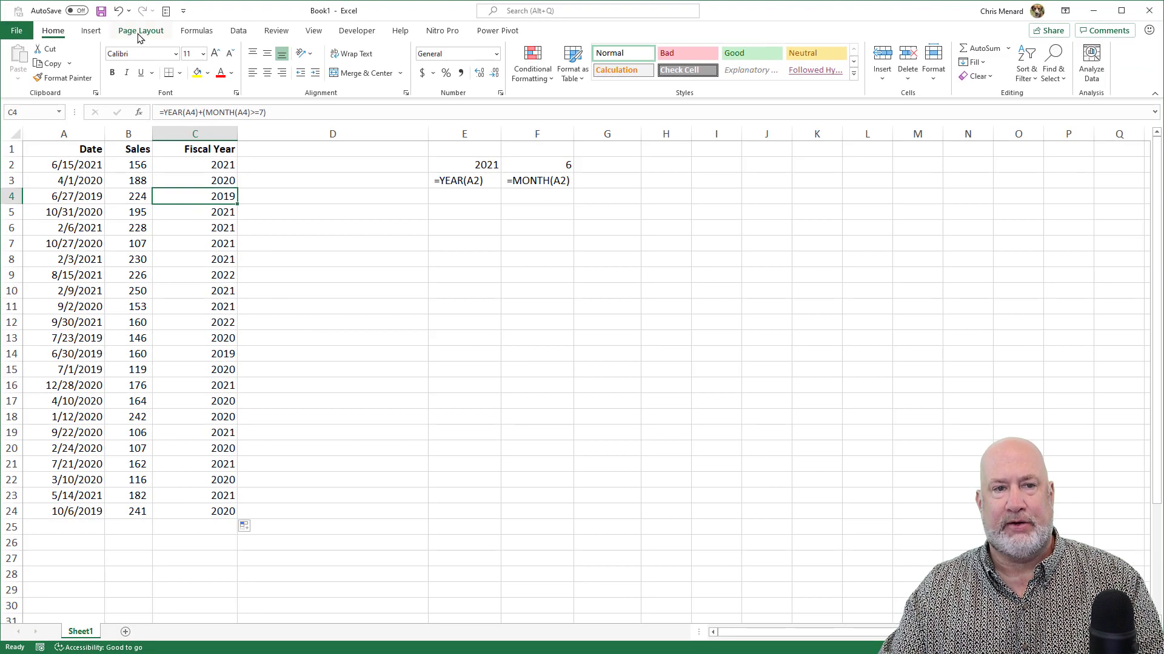
Insert a pivot table at F10 summing Sales by Fiscal Year.
click(90, 30)
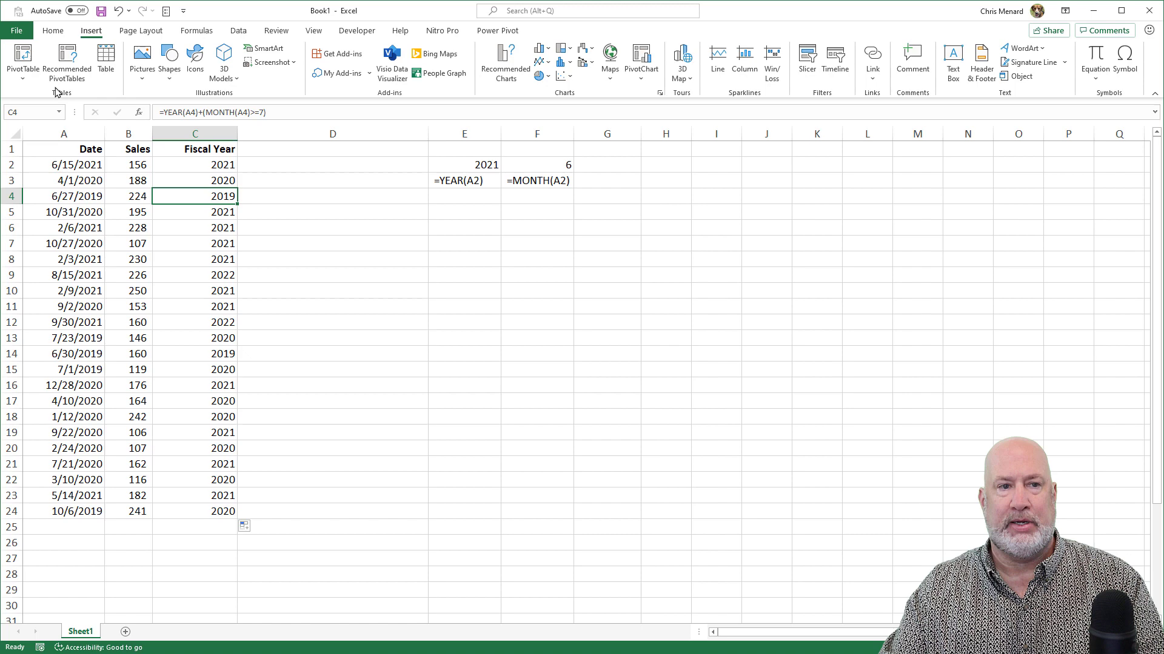
click(22, 60)
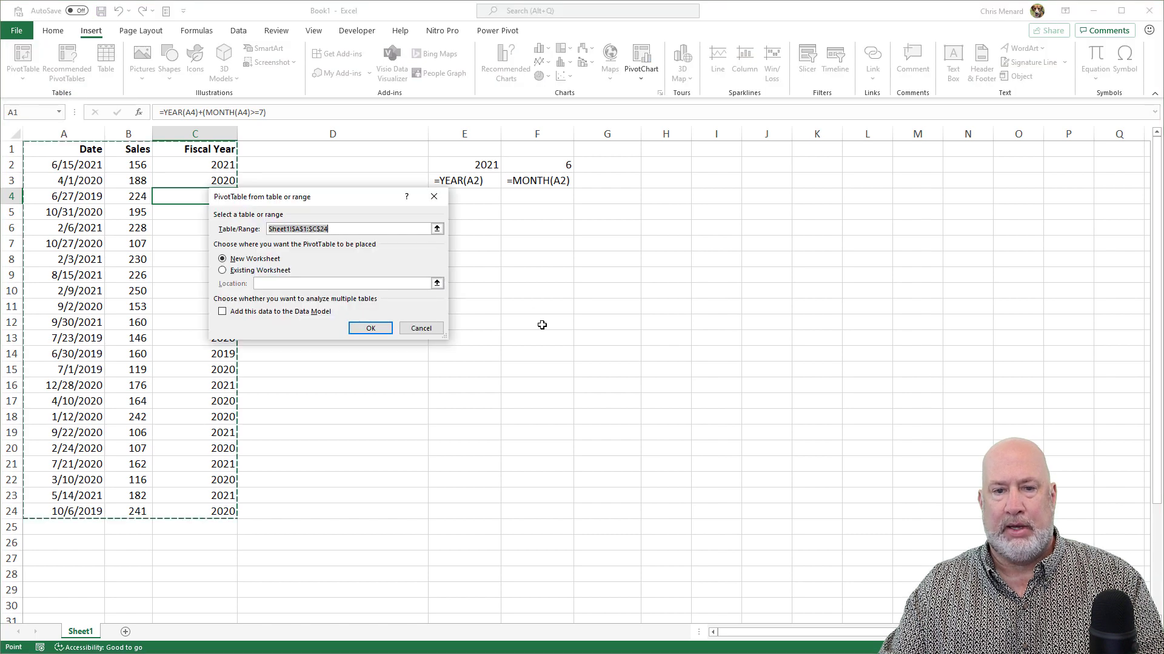
click(221, 271)
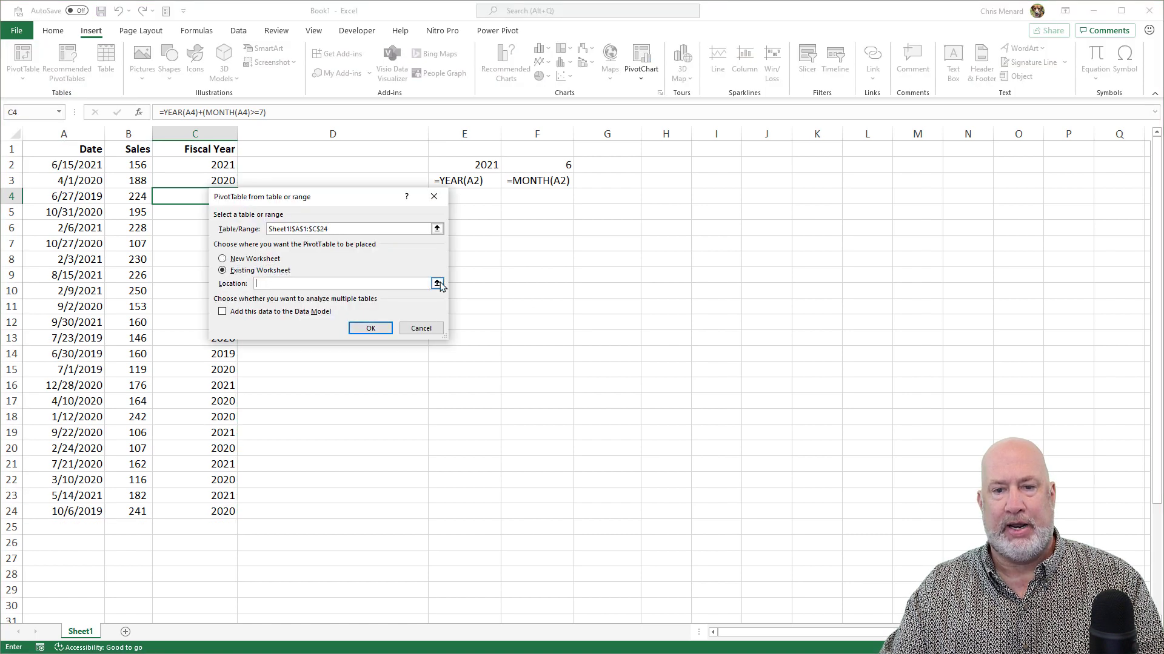
click(369, 328)
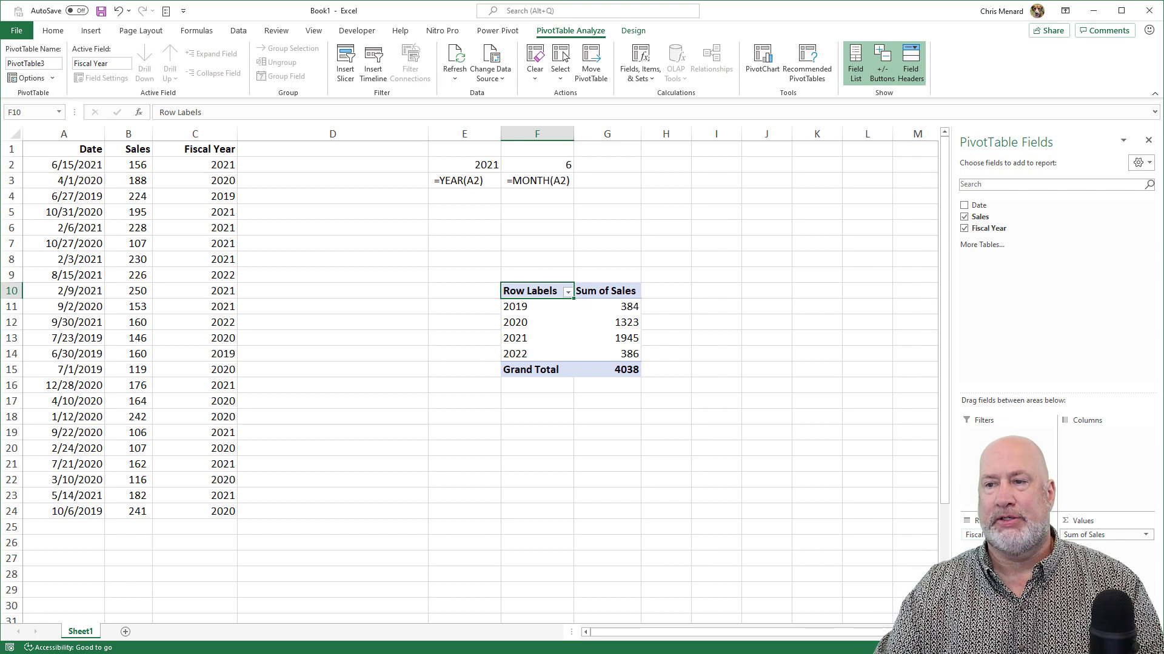
click(331, 244)
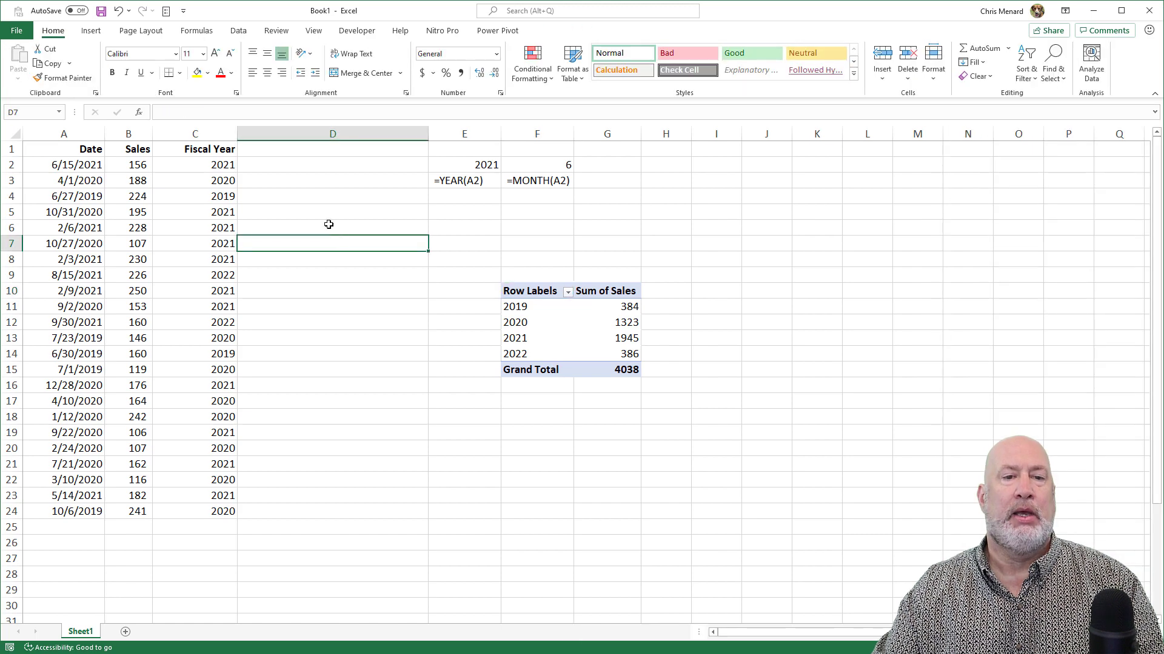
Enter =(MONTH(A2)>=7) in F5, trying a cutoff of 5 before restoring 7.
click(195, 165)
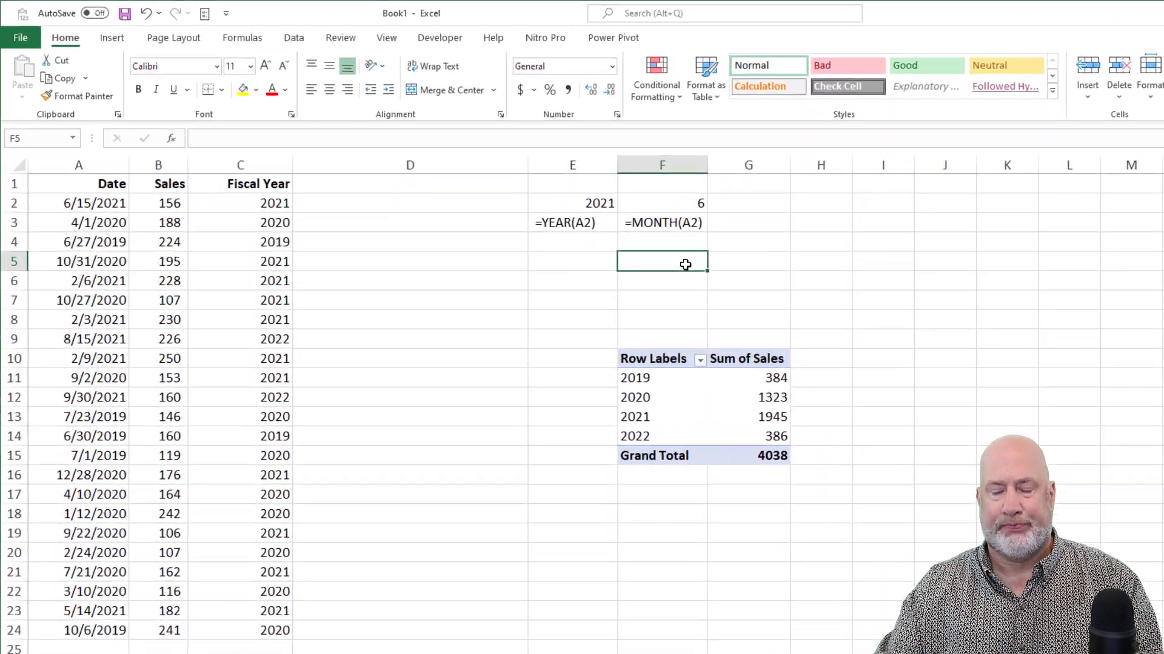
text(=()
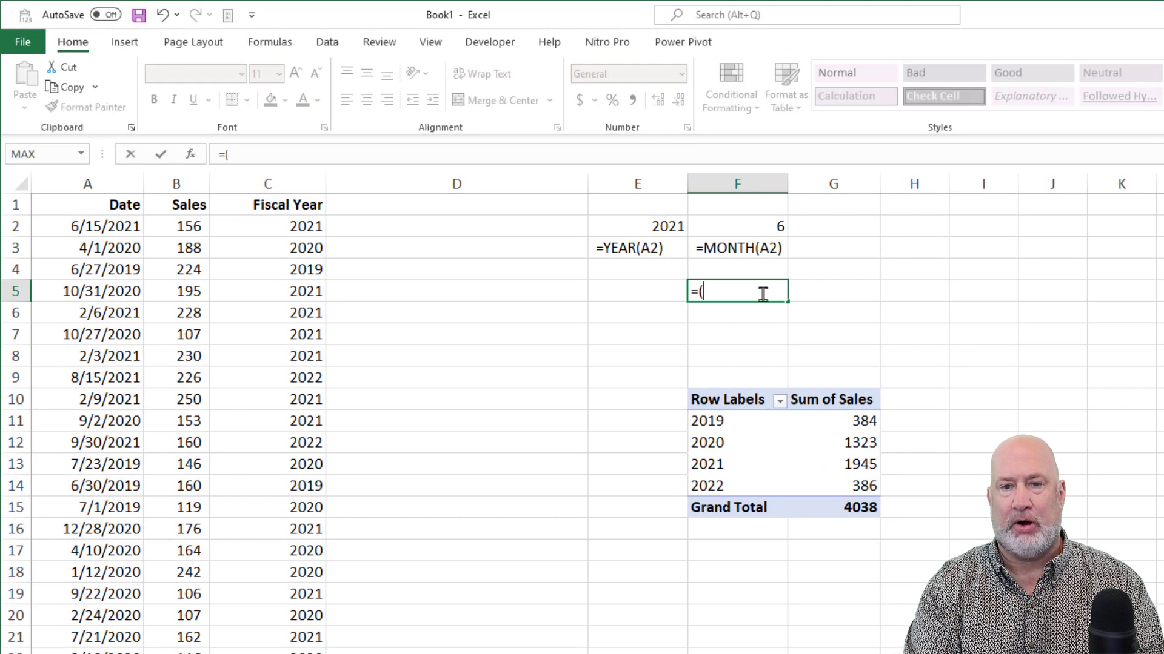
text(month)
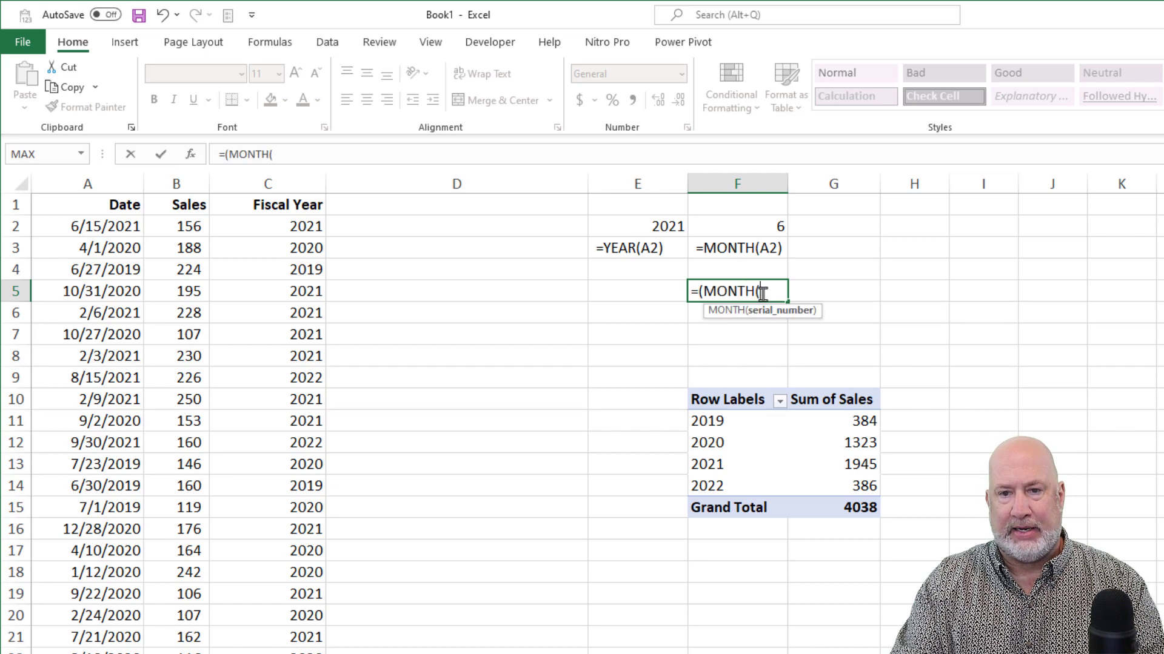
click(86, 226)
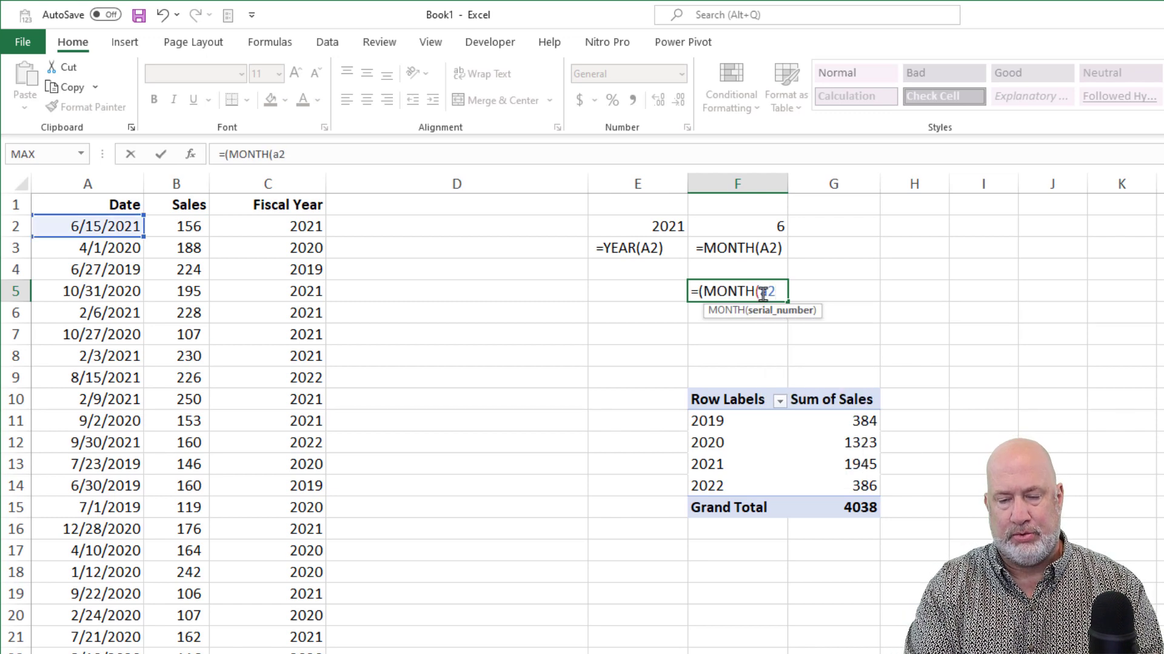
text()+)
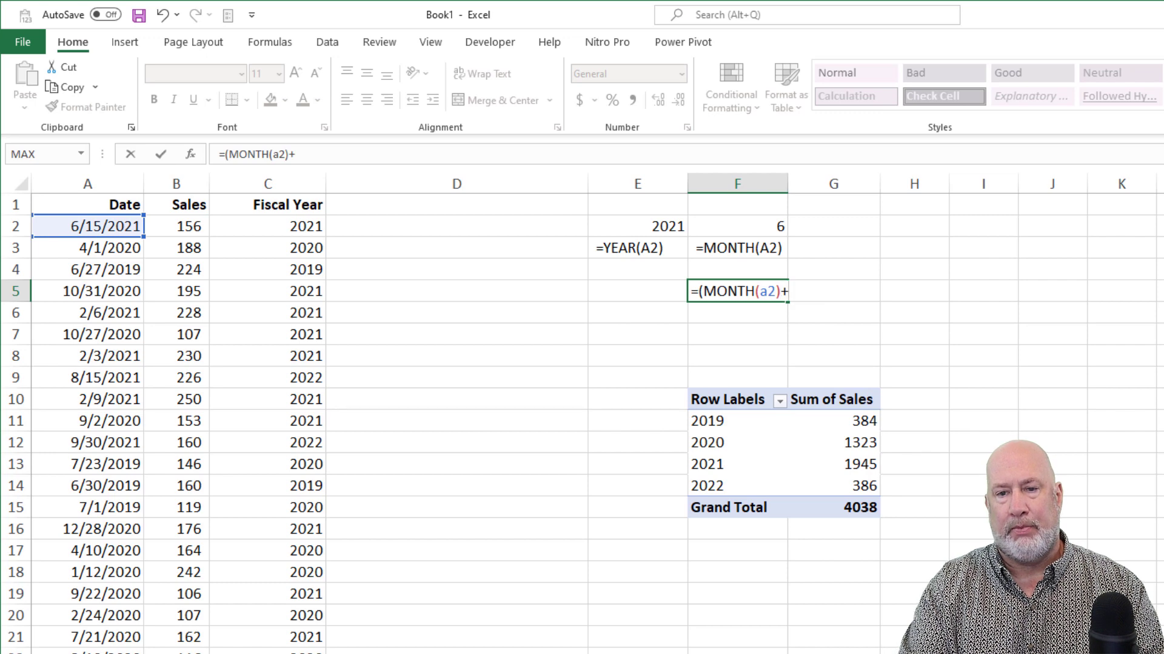
text(>=7))
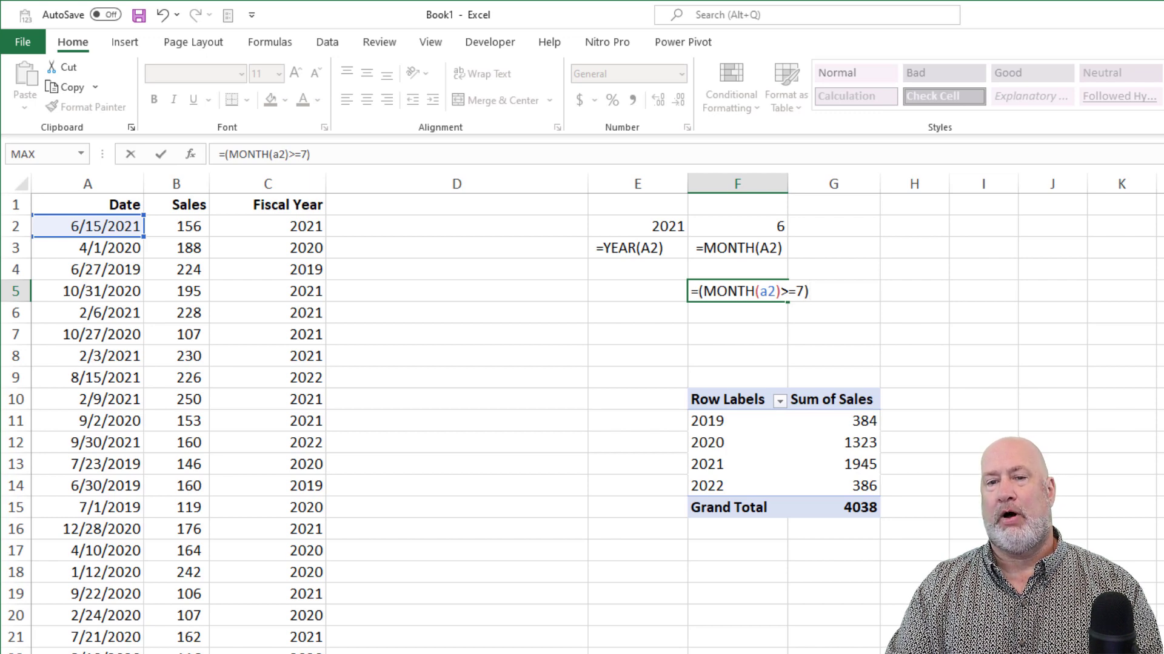
key(Return)
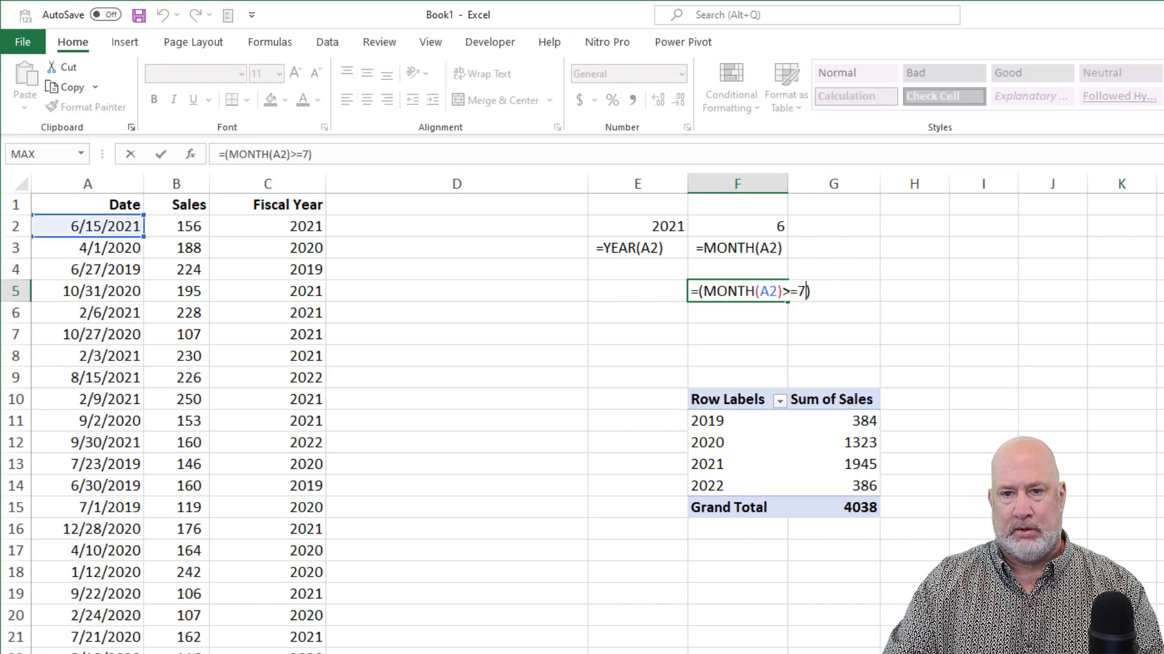
text(5)
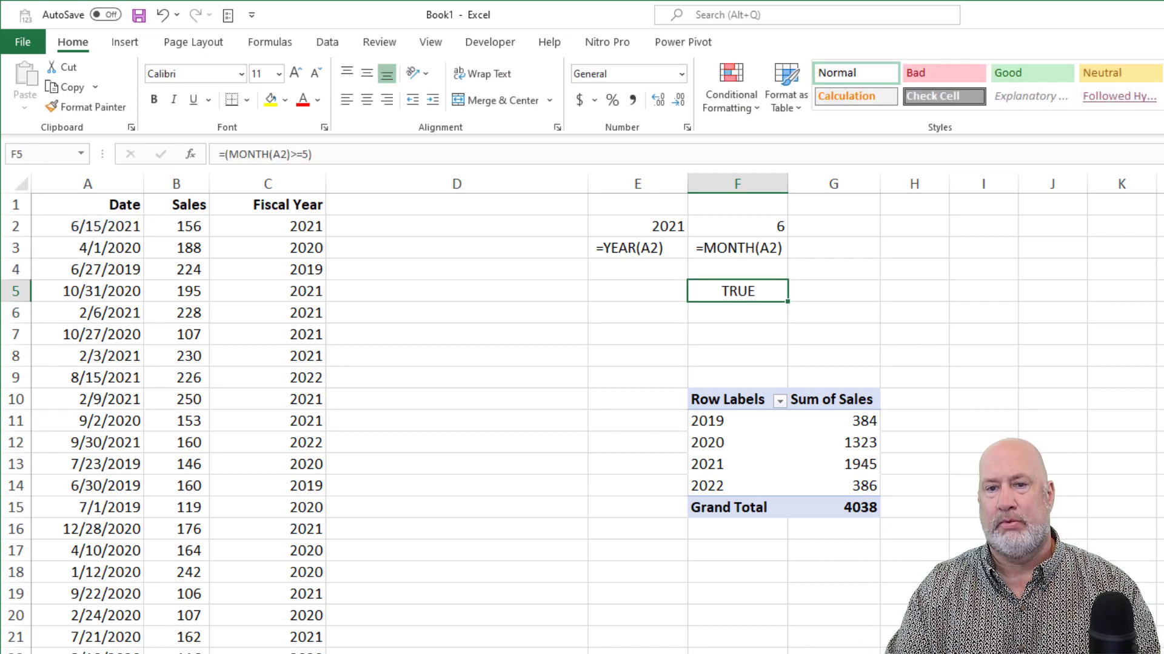
double_click(738, 291)
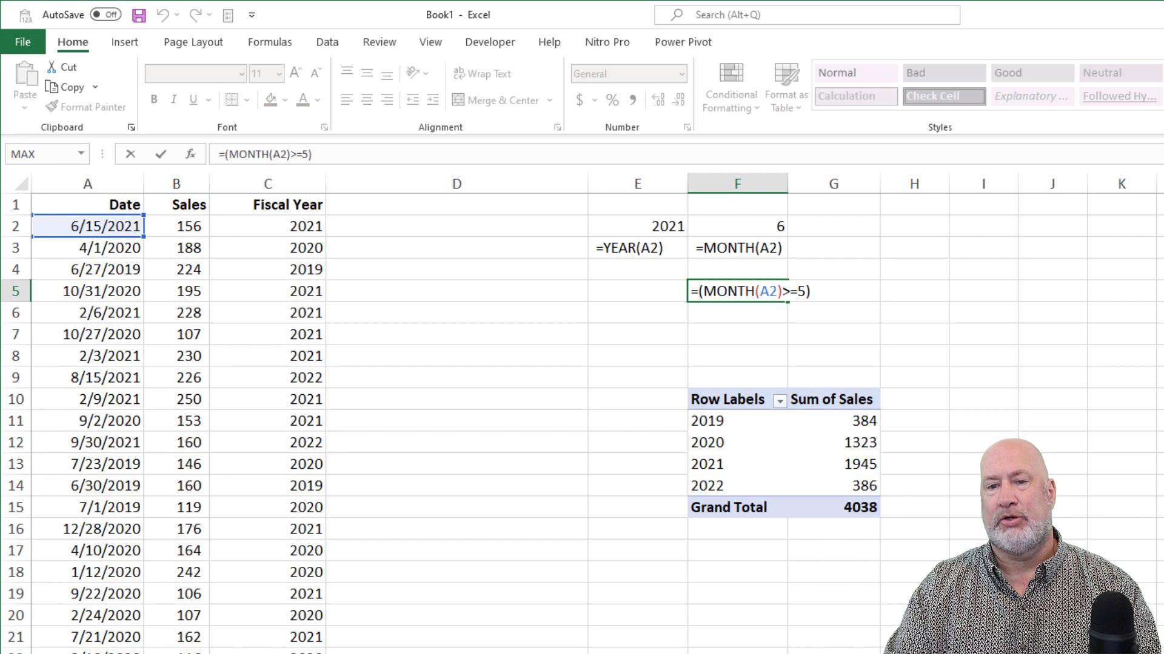
text(7)
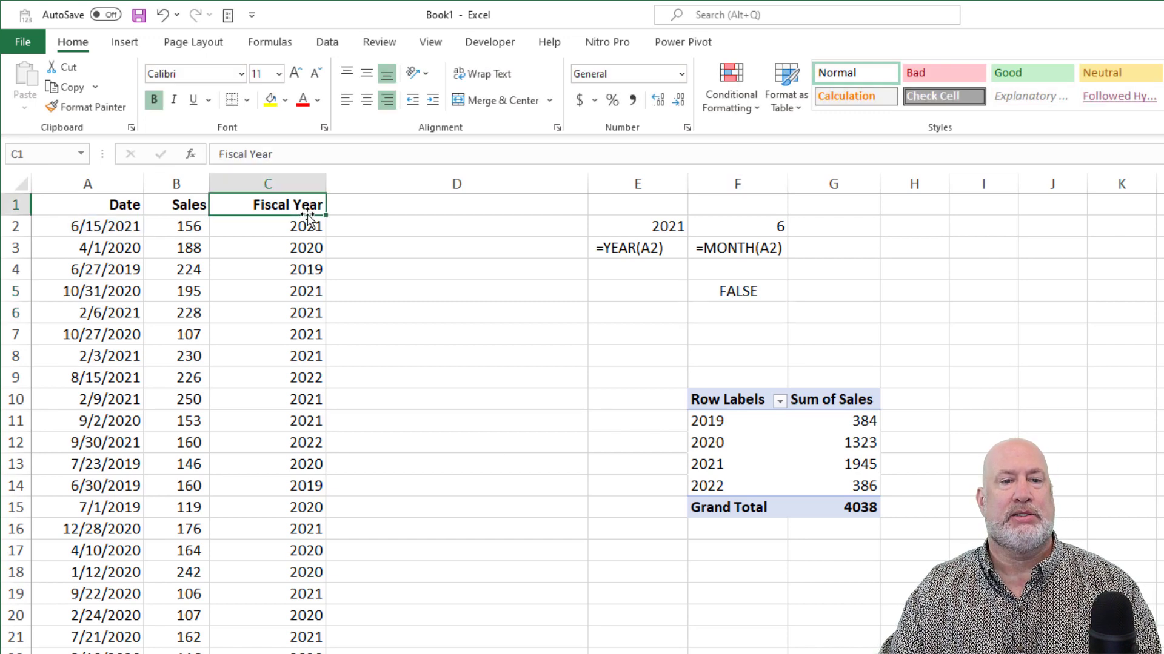
Change C2 to =YEAR(A2)+(MONTH(A2)>=4), fill it down, and format as General.
click(268, 226)
text(=YEAR(A2)+(MONTH(A2)>=4))
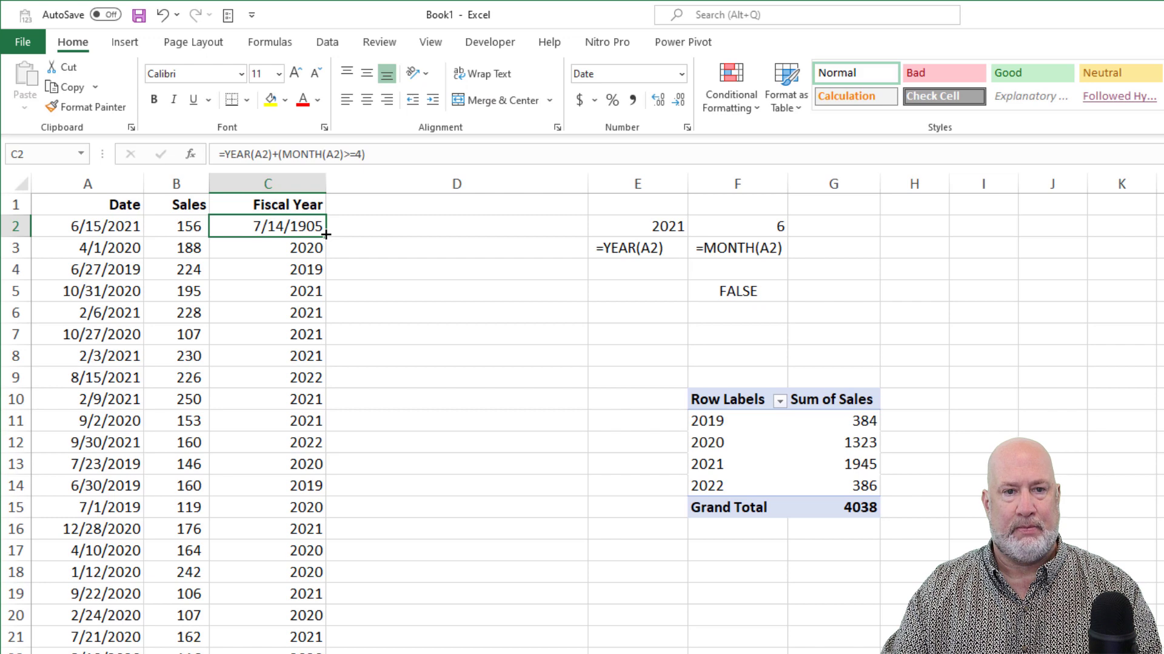
click(678, 74)
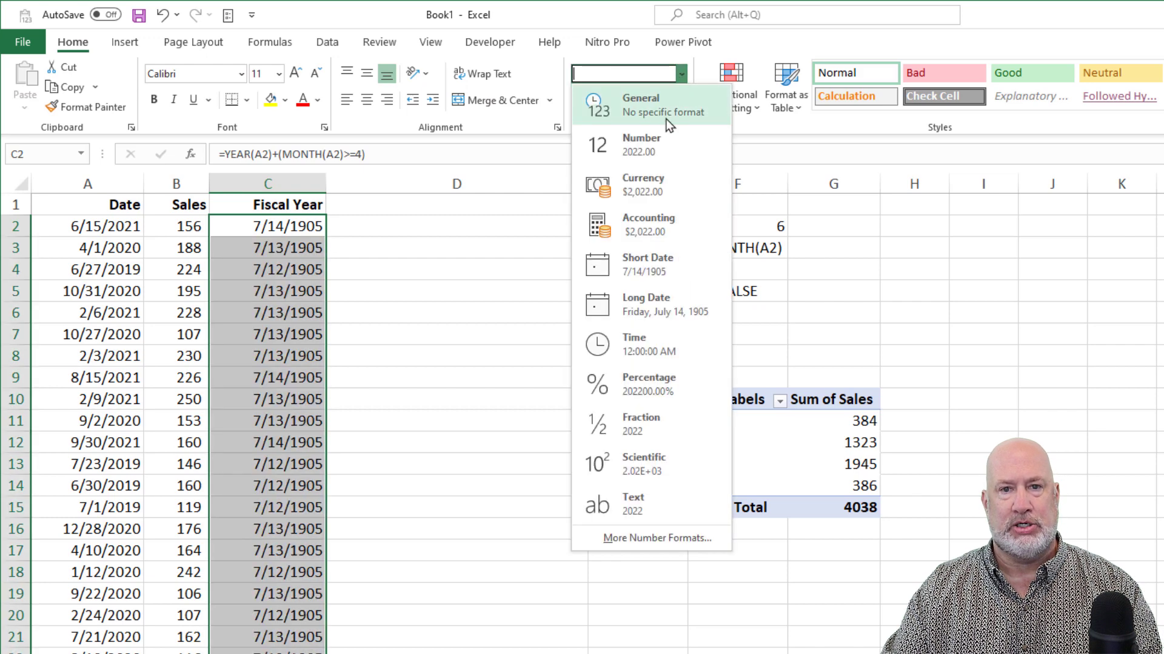
click(640, 104)
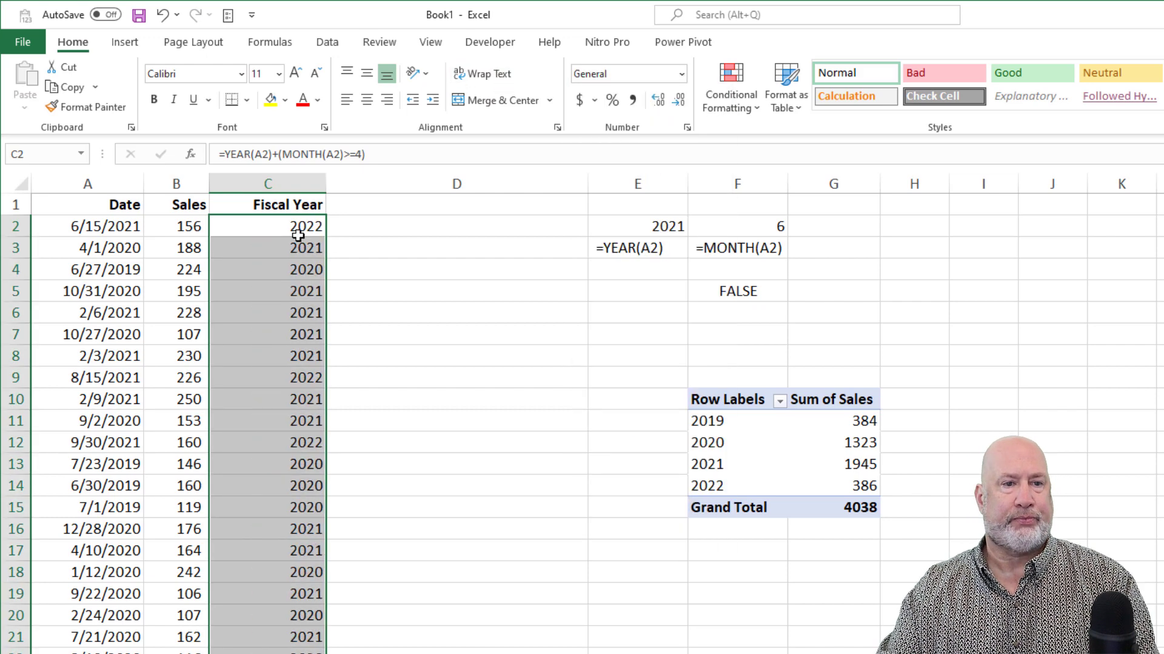
click(88, 247)
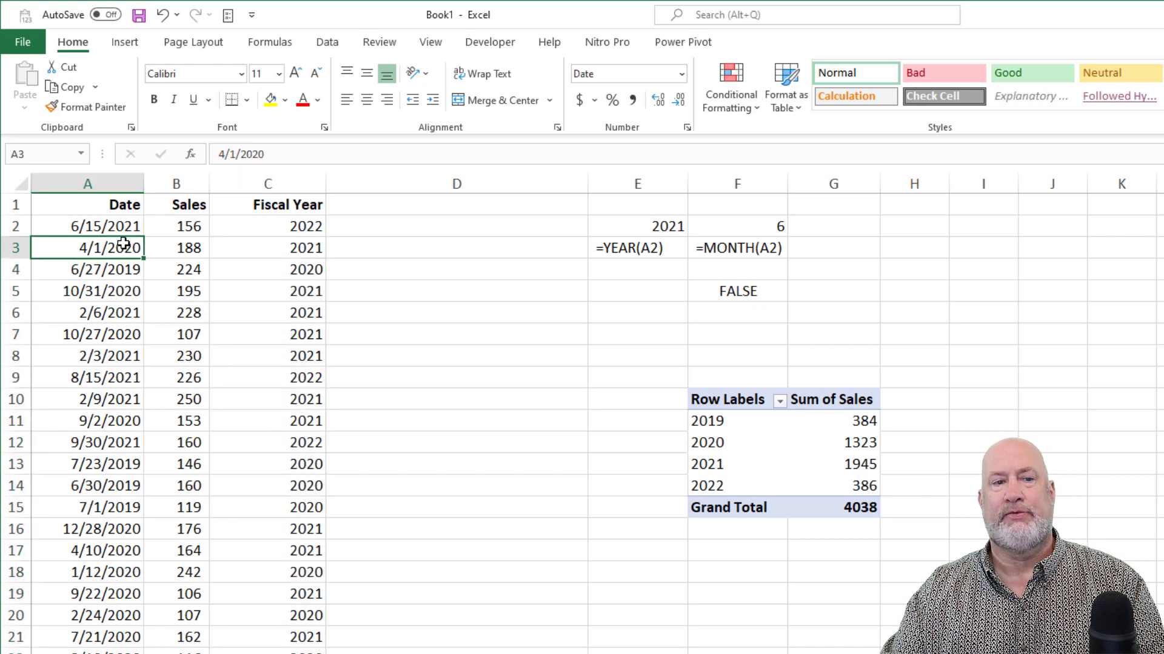
click(267, 247)
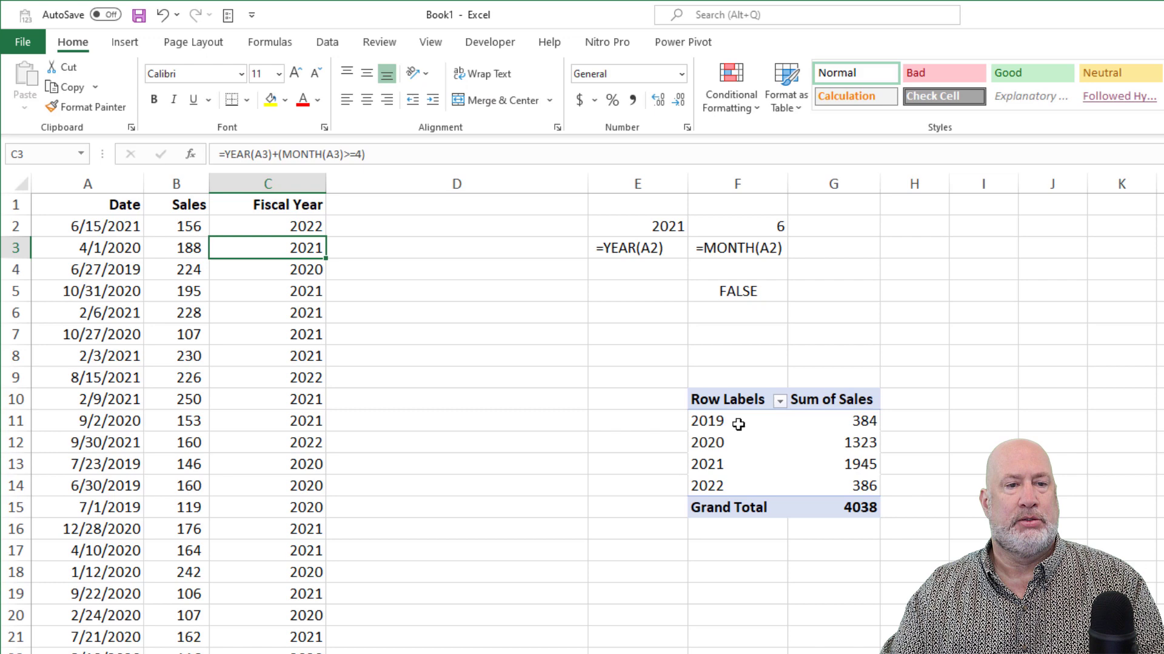
Refresh the pivot table to total sales for fiscal years 2020, 2021 and 2022.
right_click(705, 421)
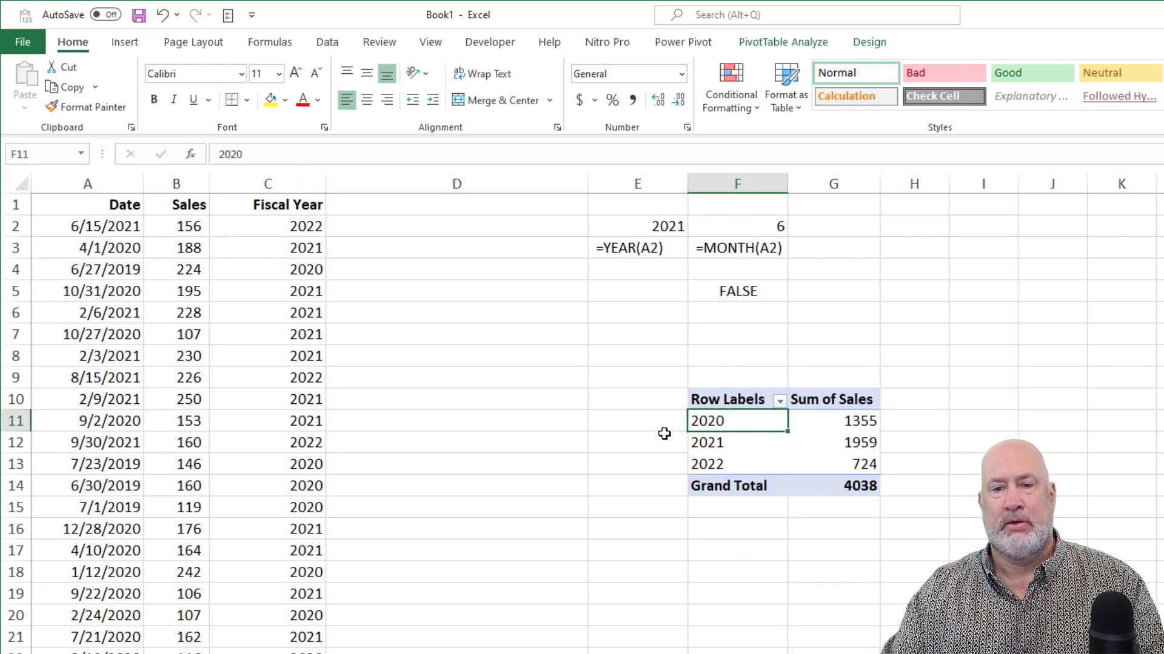
click(456, 400)
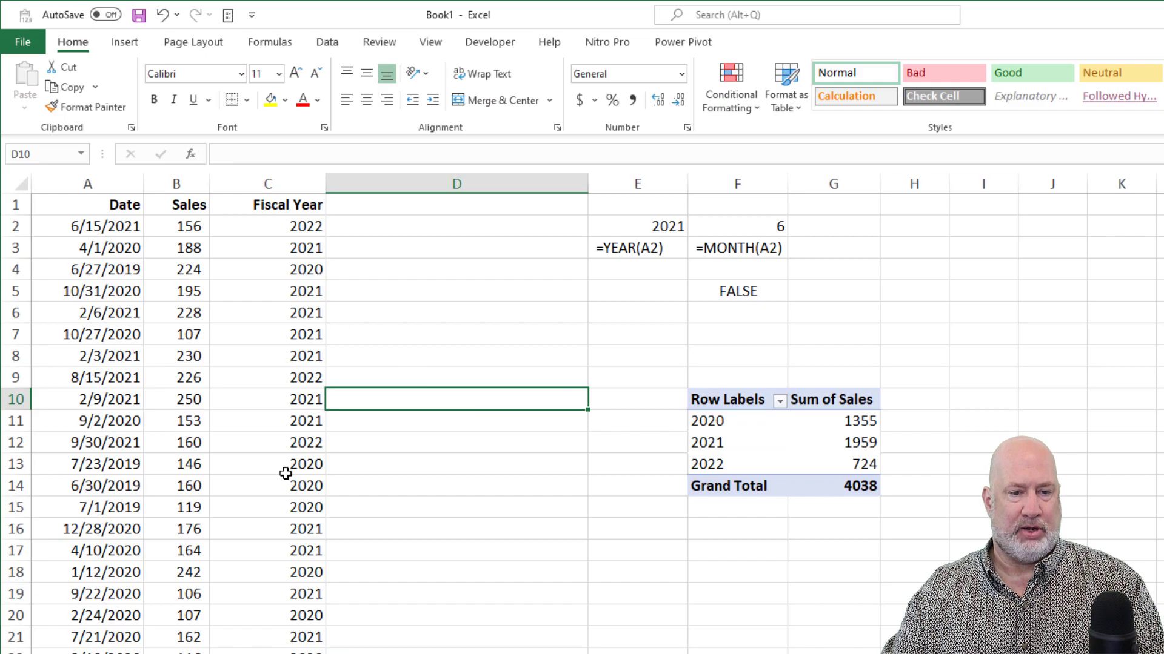